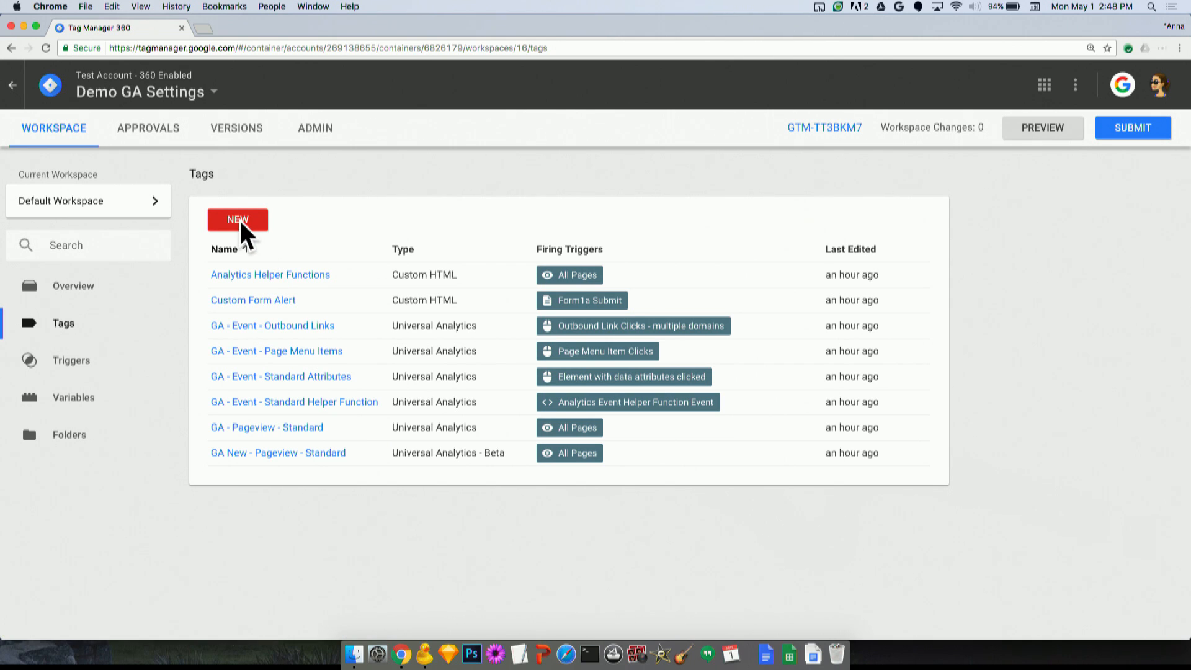
- Create a new tag and choose Universal Analytics as its tag type
{"action": "left_click", "coordinate": [238, 219]}
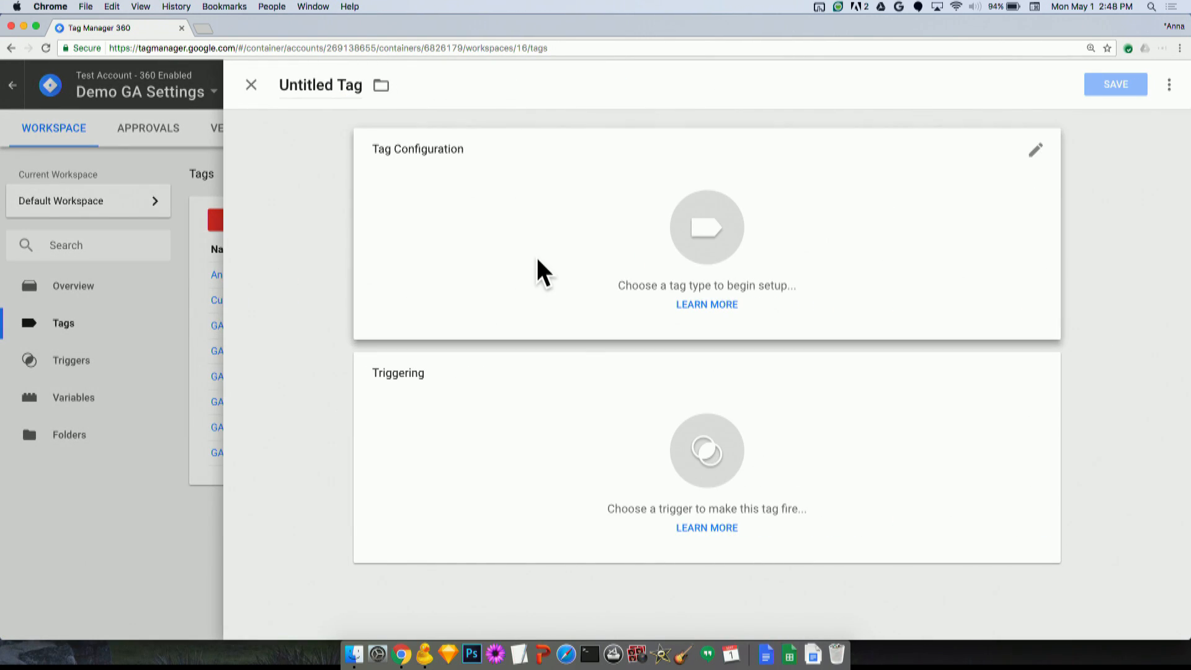
{"action": "left_click", "coordinate": [706, 226]}
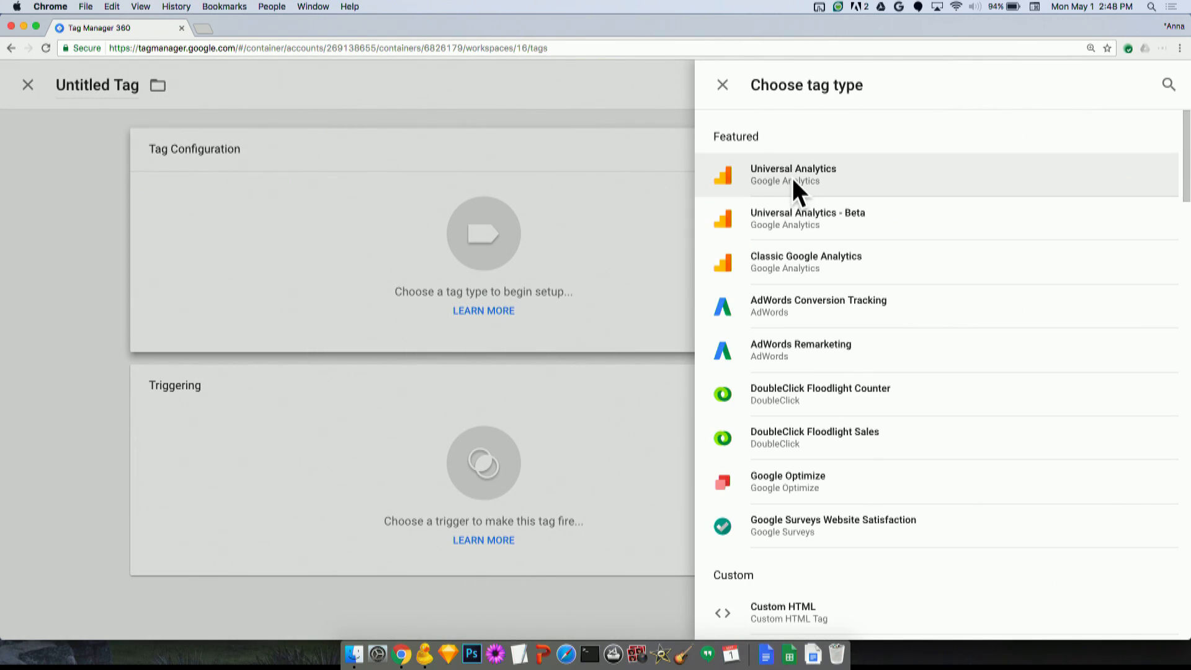
{"action": "left_click", "coordinate": [792, 174]}
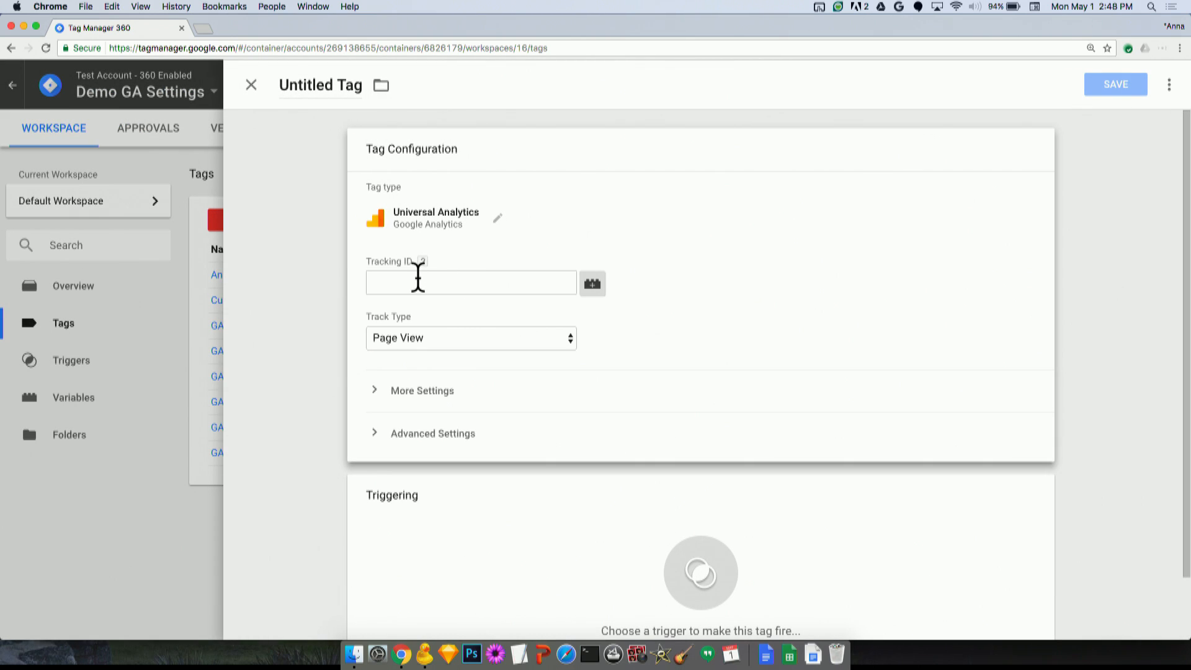
- Enter tracking ID UA-12345-1 and keep Page View as the track type
{"action": "left_click", "coordinate": [470, 282]}
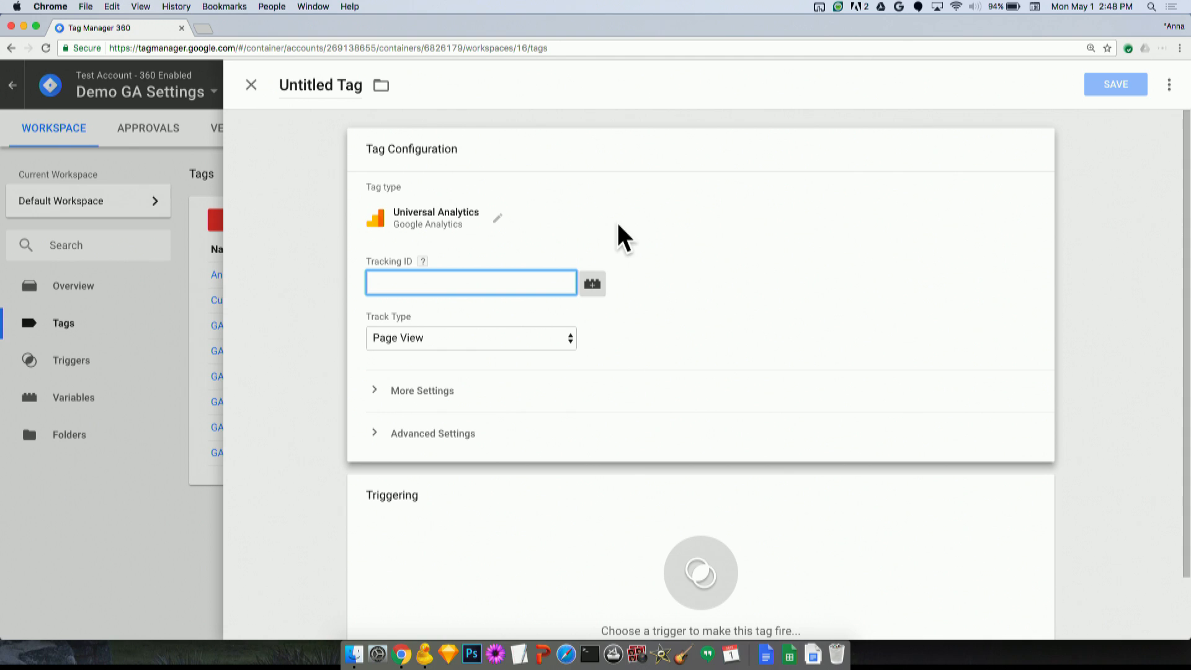
{"action": "type", "text": "UA-12345-1"}
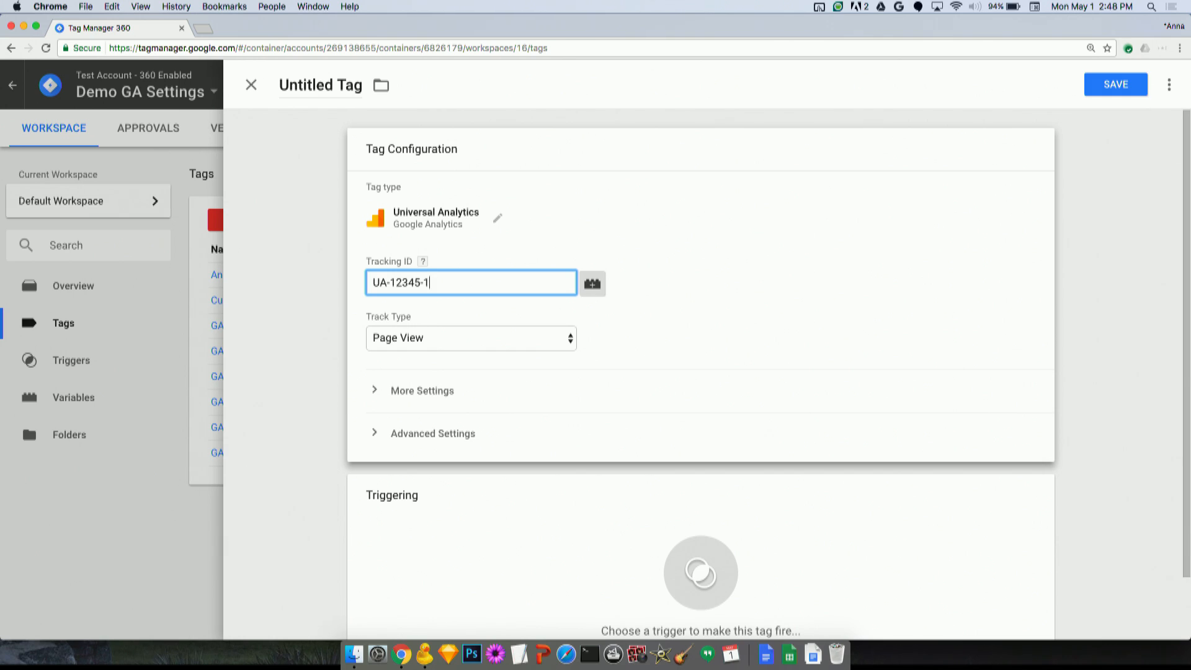
{"action": "mouse_move", "coordinate": [410, 351]}
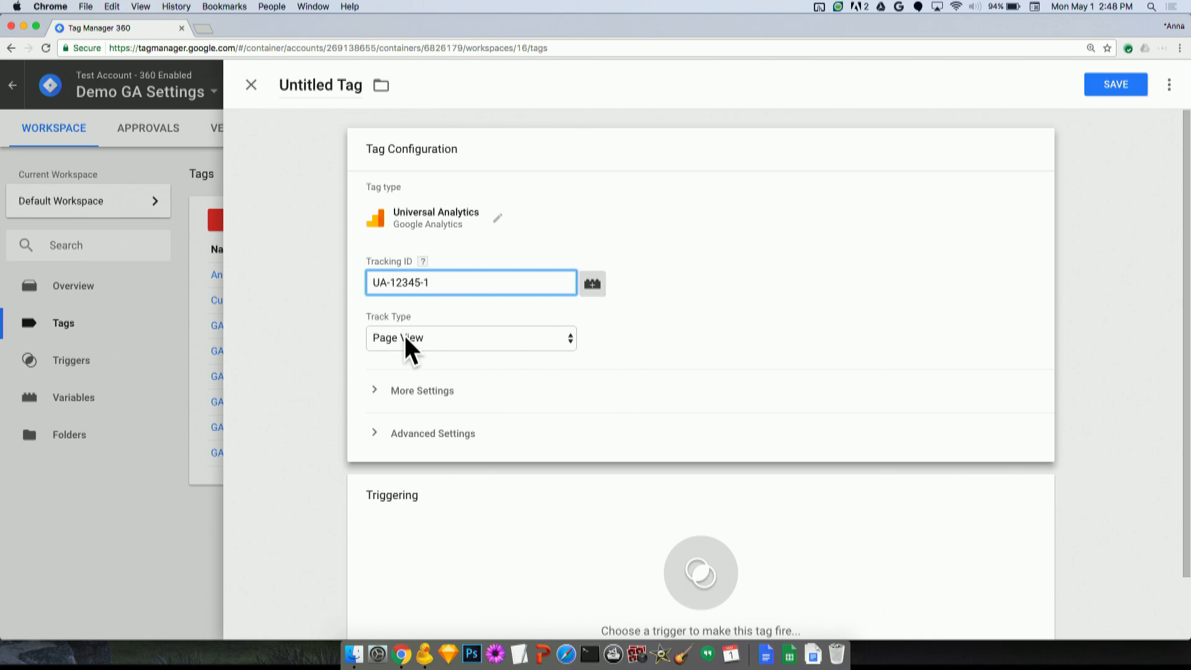
{"action": "left_click", "coordinate": [470, 338]}
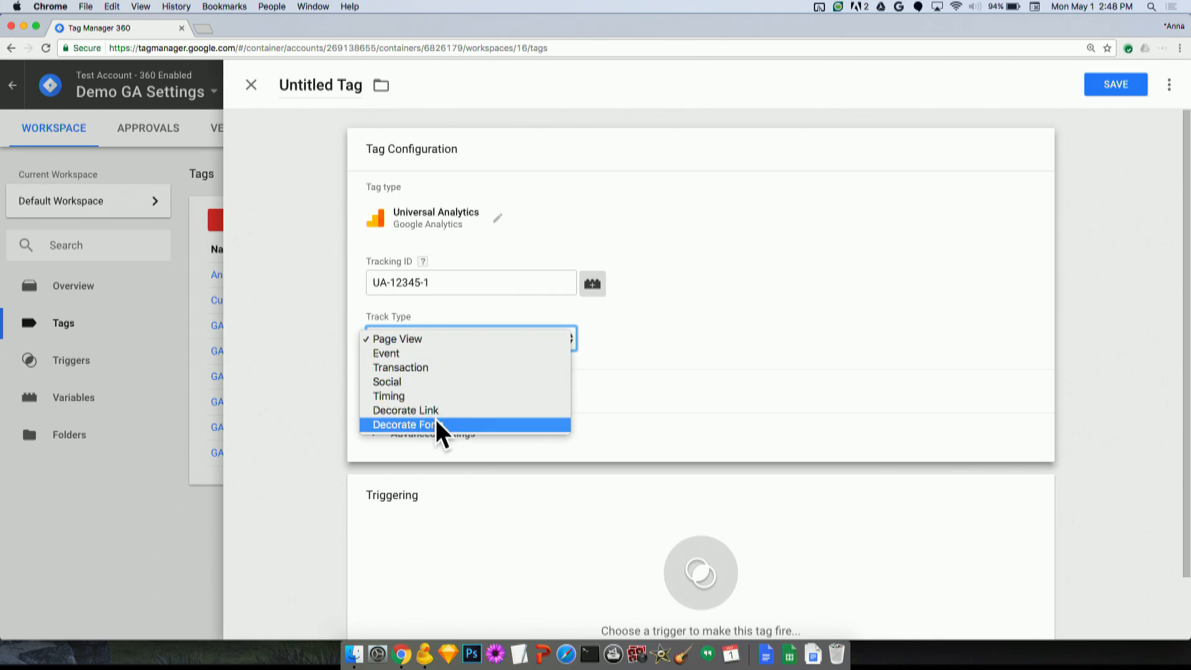
{"action": "left_click", "coordinate": [397, 338]}
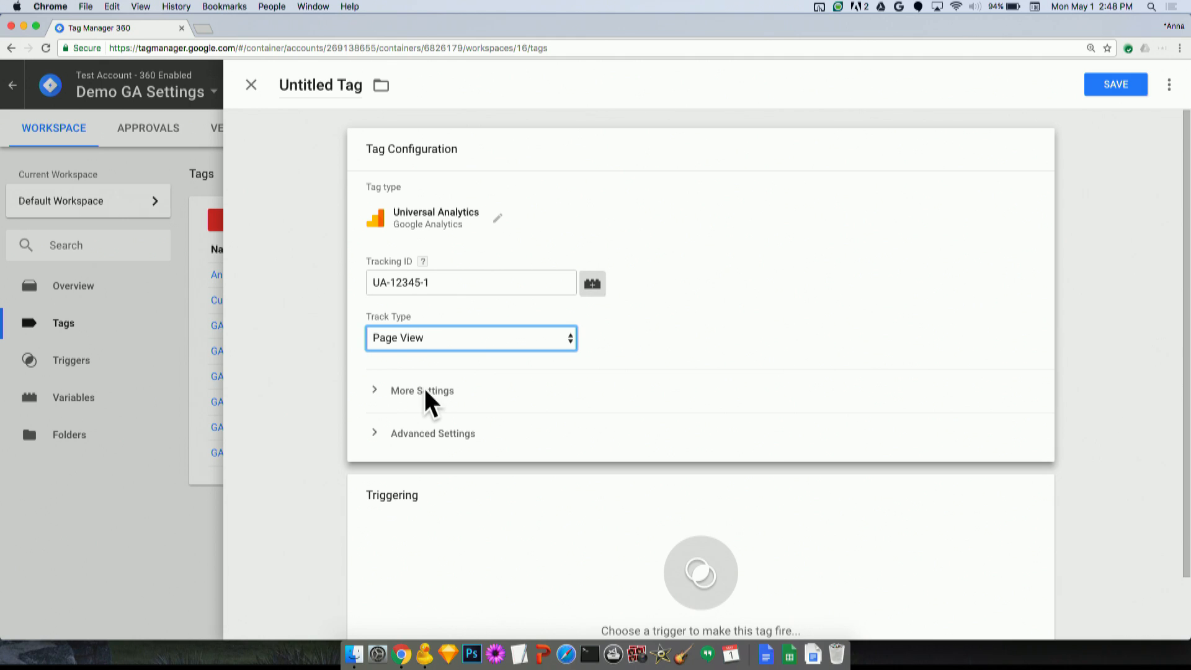
- Under More Settings, add a cookieDomain field with value auto
{"action": "left_click", "coordinate": [422, 391]}
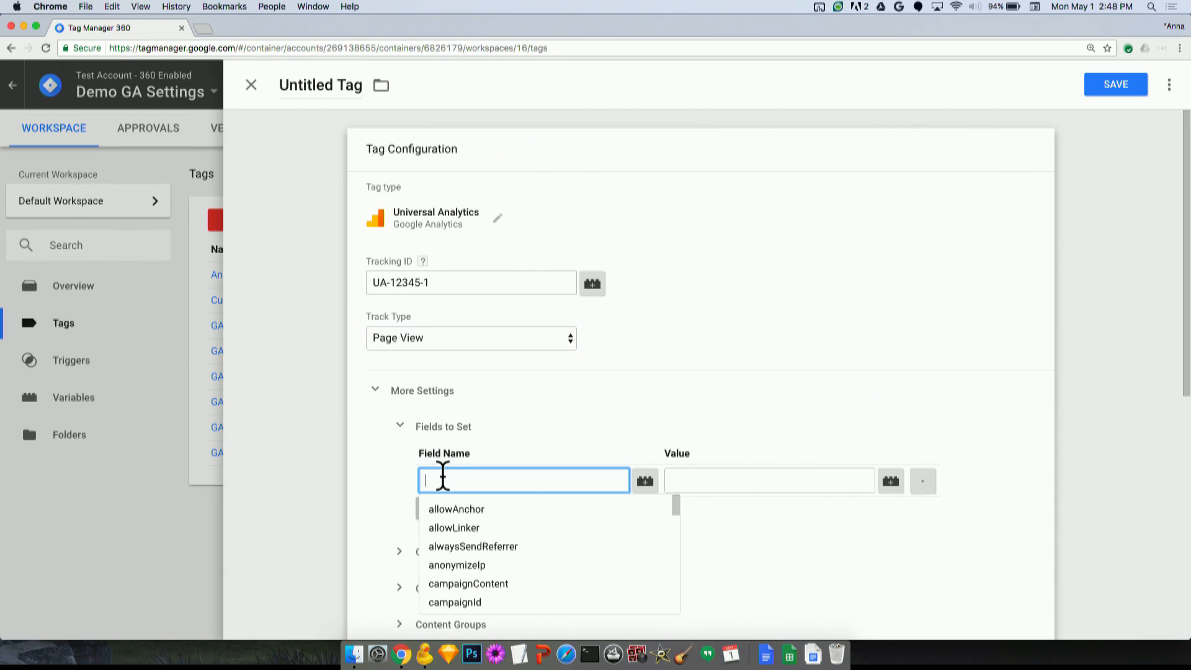
{"action": "type", "text": "cookie"}
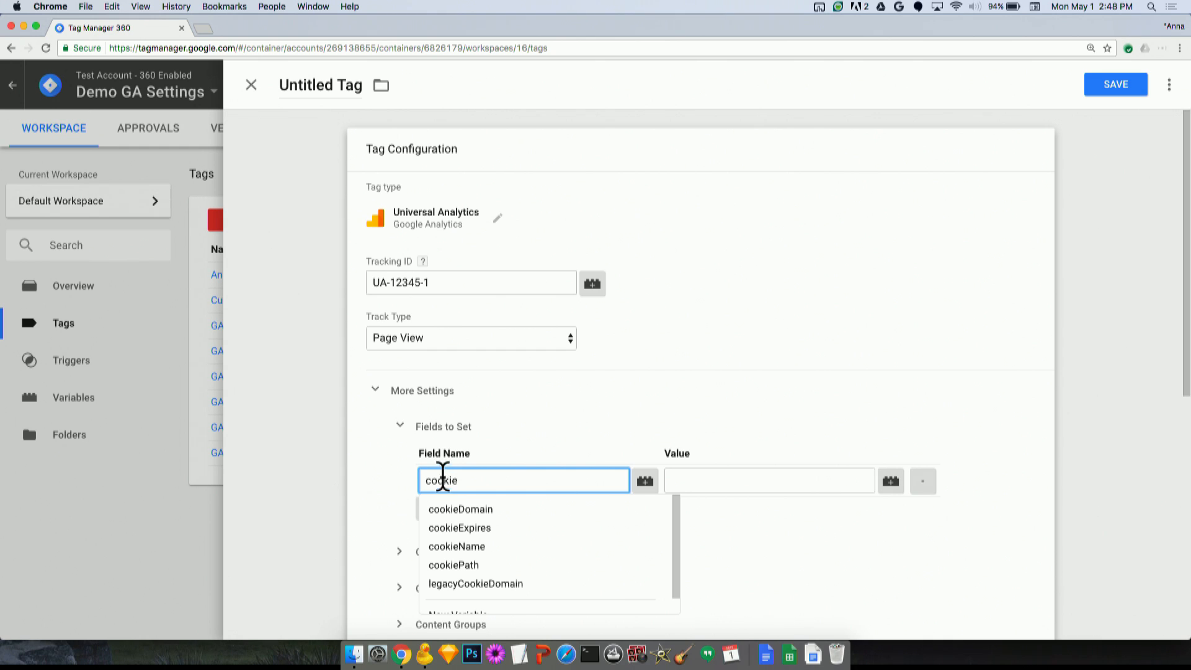
{"action": "type", "text": "a"}
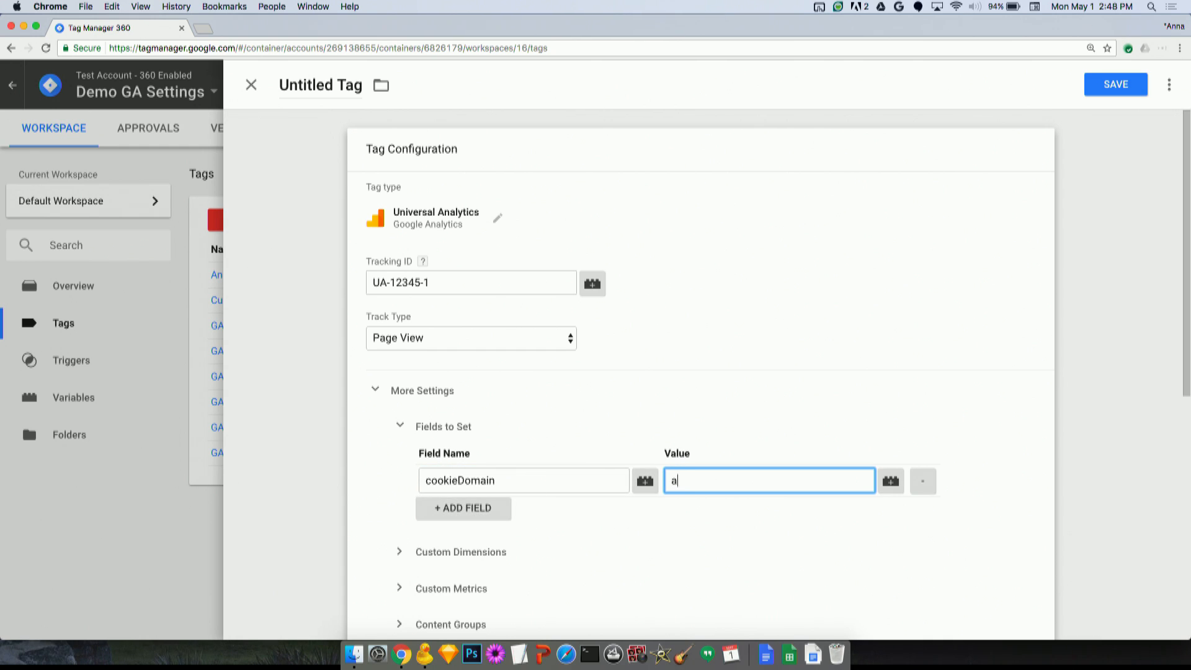
{"action": "type", "text": "uto"}
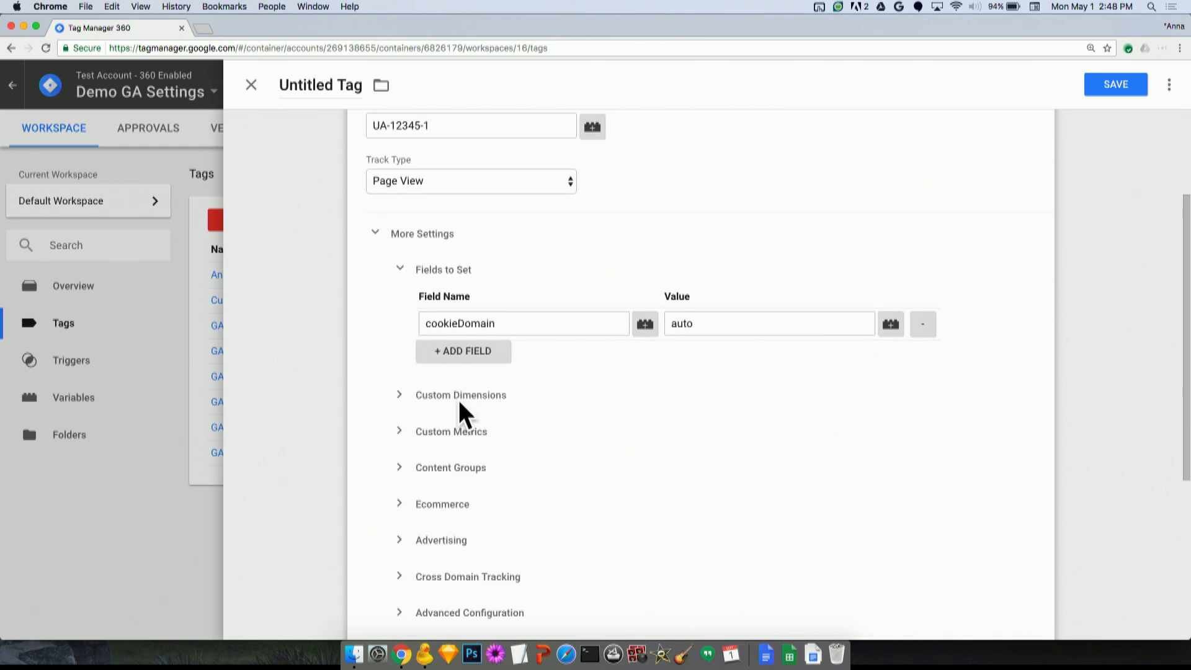
- Add custom dimension index 1 with the Page Hostname variable as its value
{"action": "left_click", "coordinate": [459, 394]}
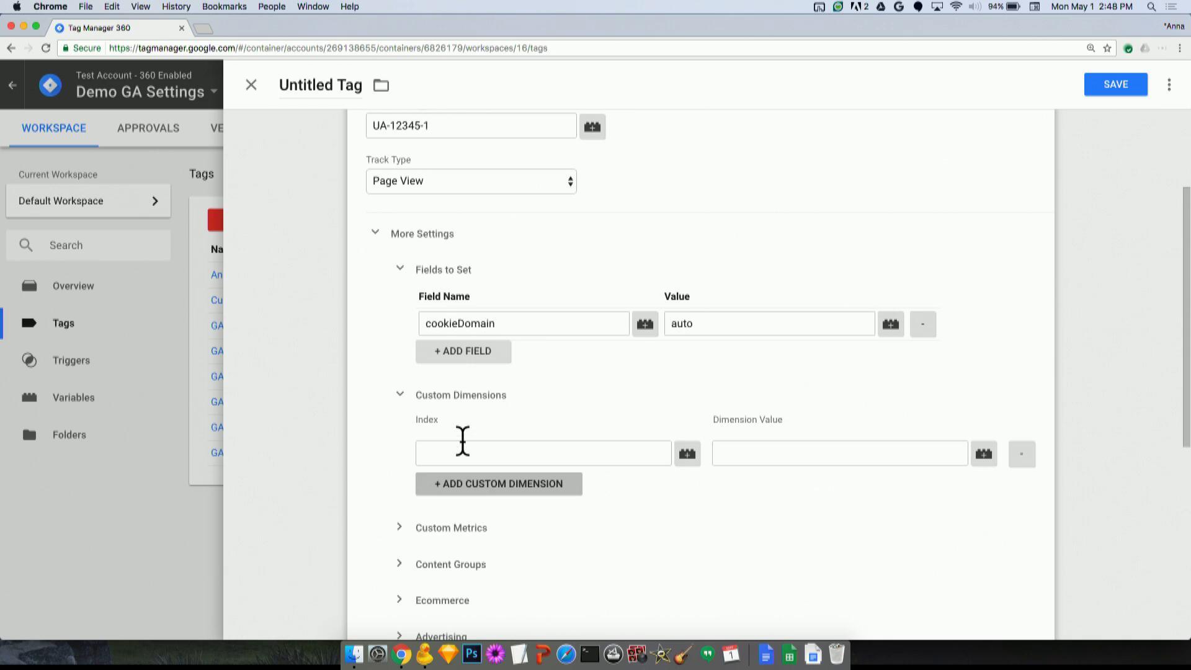
{"action": "type", "text": "1"}
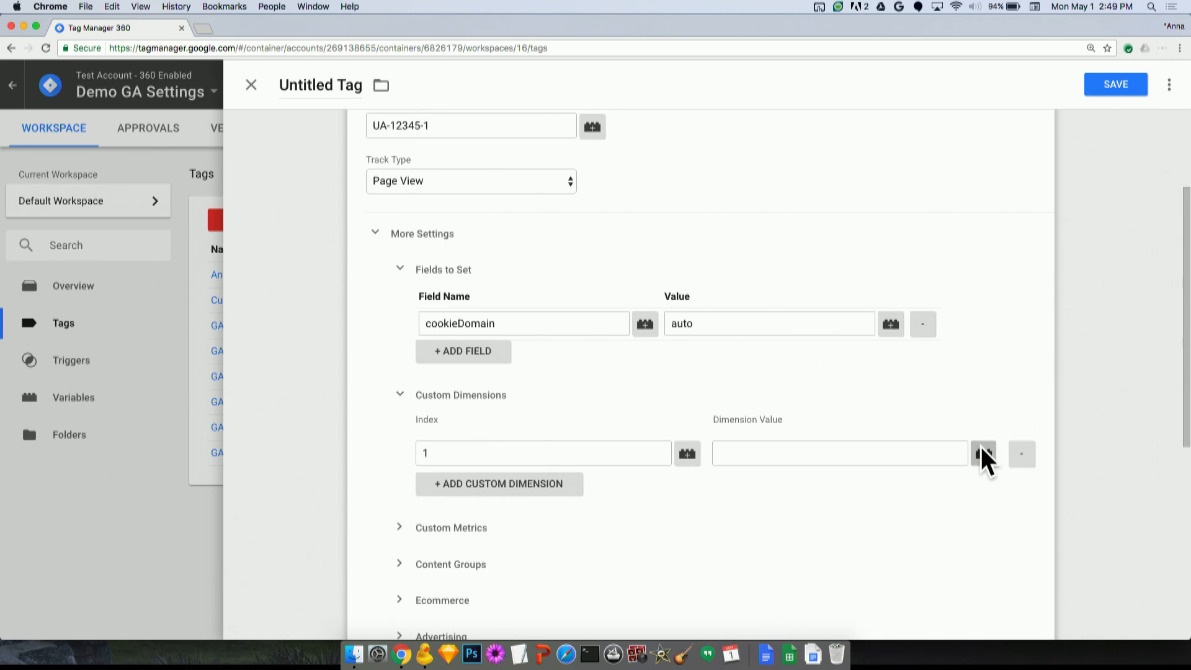
{"action": "left_click", "coordinate": [983, 453]}
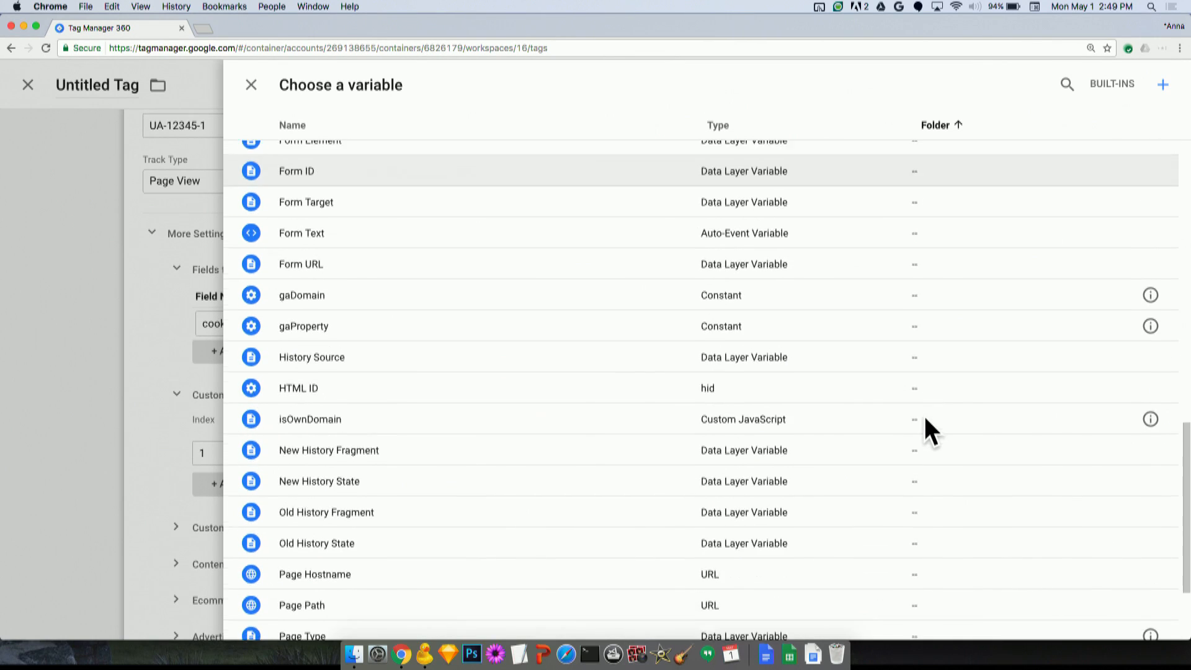
{"action": "scroll", "scroll_direction": "down", "scroll_amount": 3}
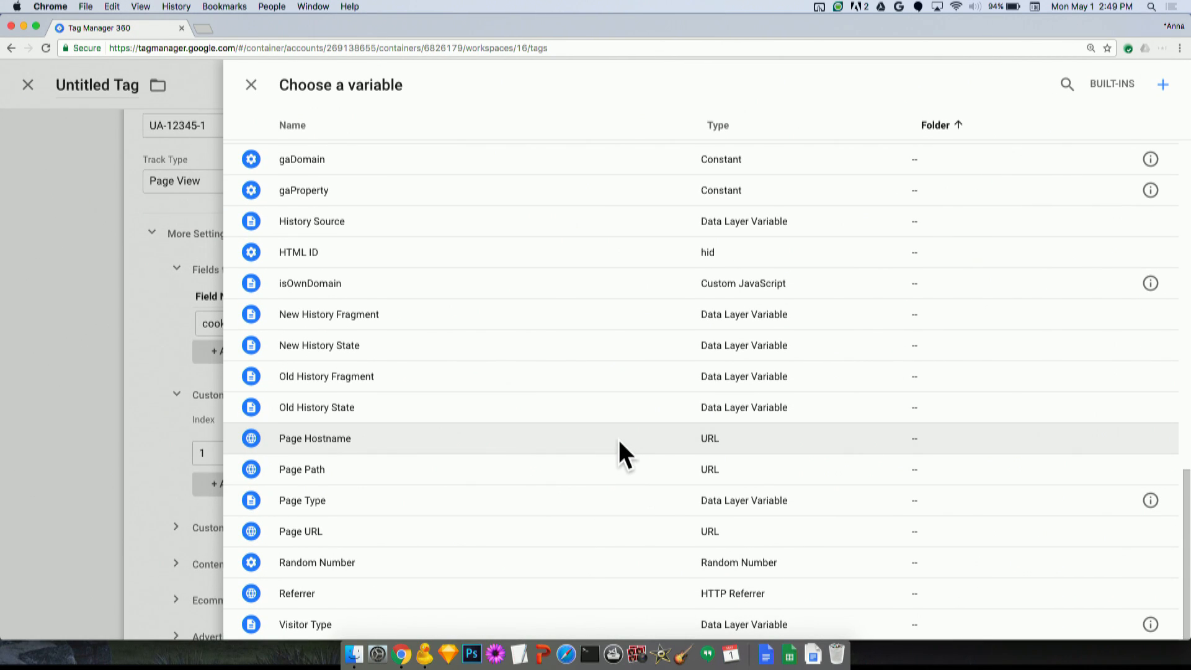
{"action": "left_click", "coordinate": [313, 438]}
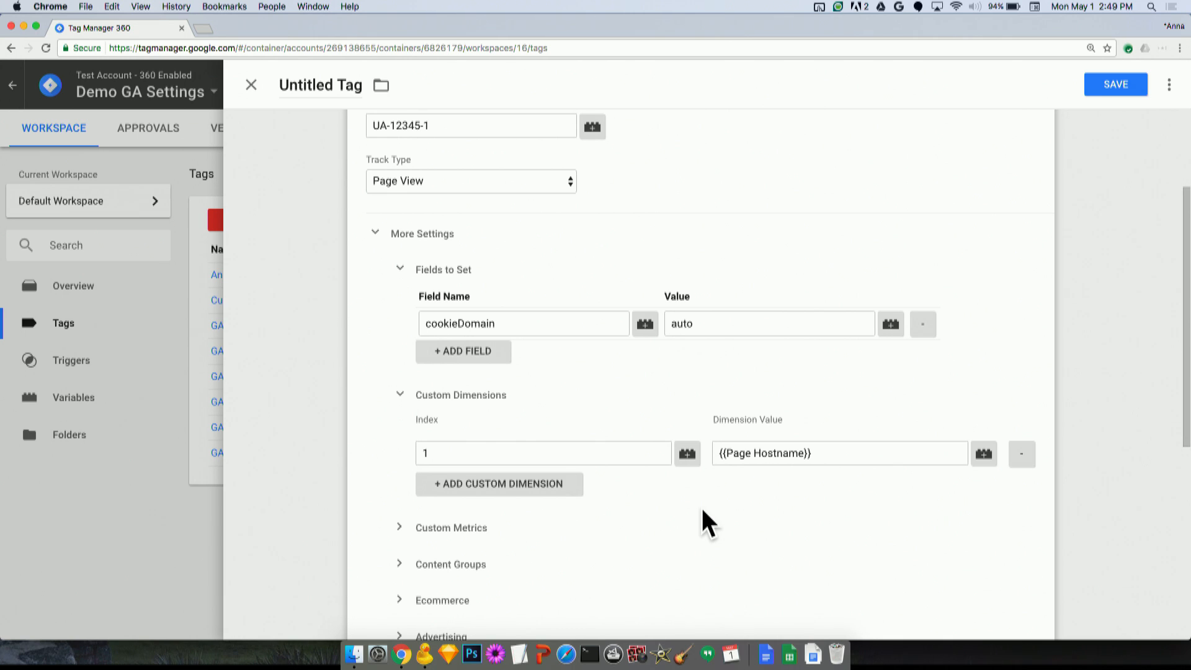
{"action": "mouse_move", "coordinate": [475, 528]}
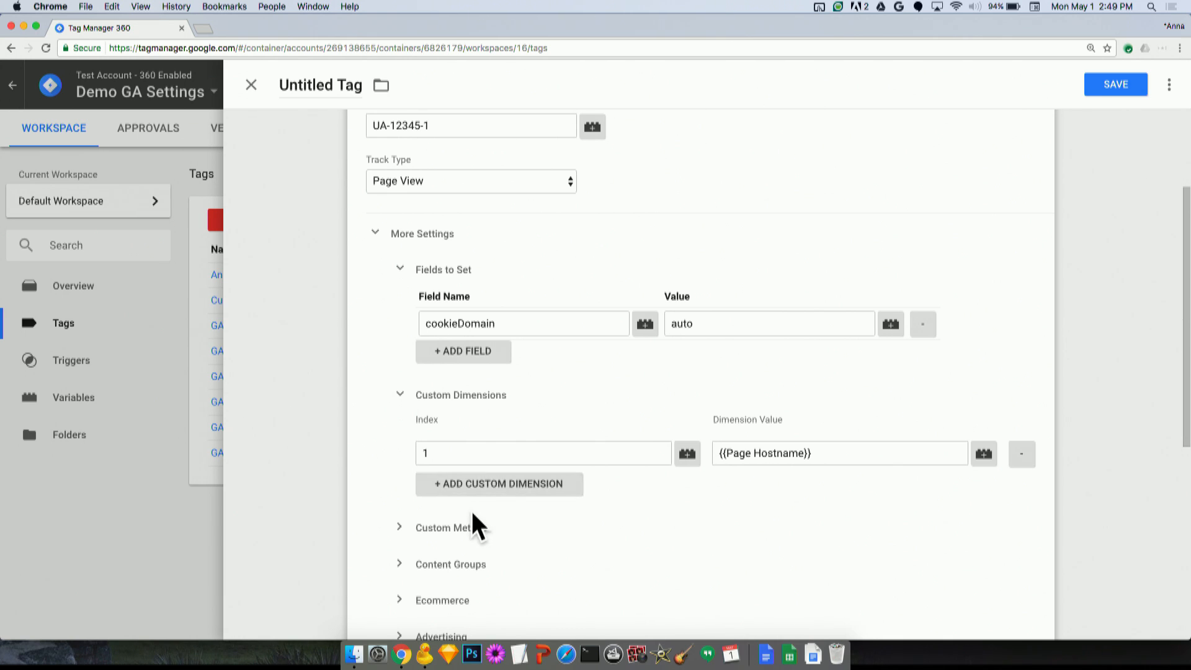
{"action": "scroll", "scroll_direction": "down", "scroll_amount": 3}
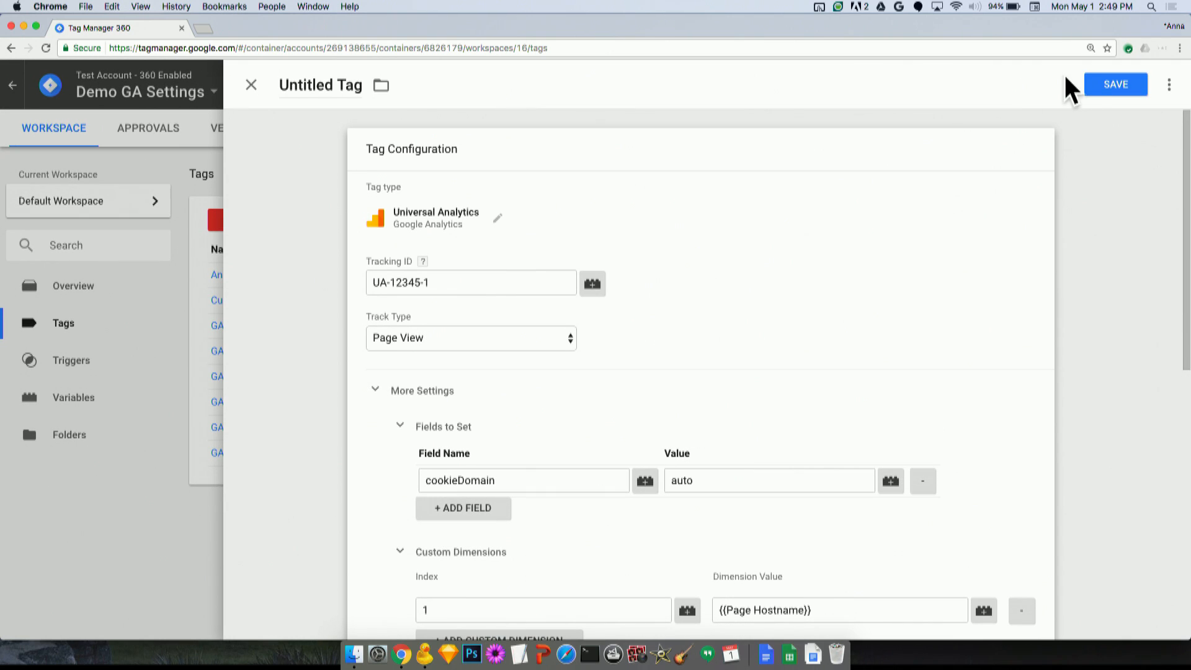
{"action": "mouse_move", "coordinate": [406, 106]}
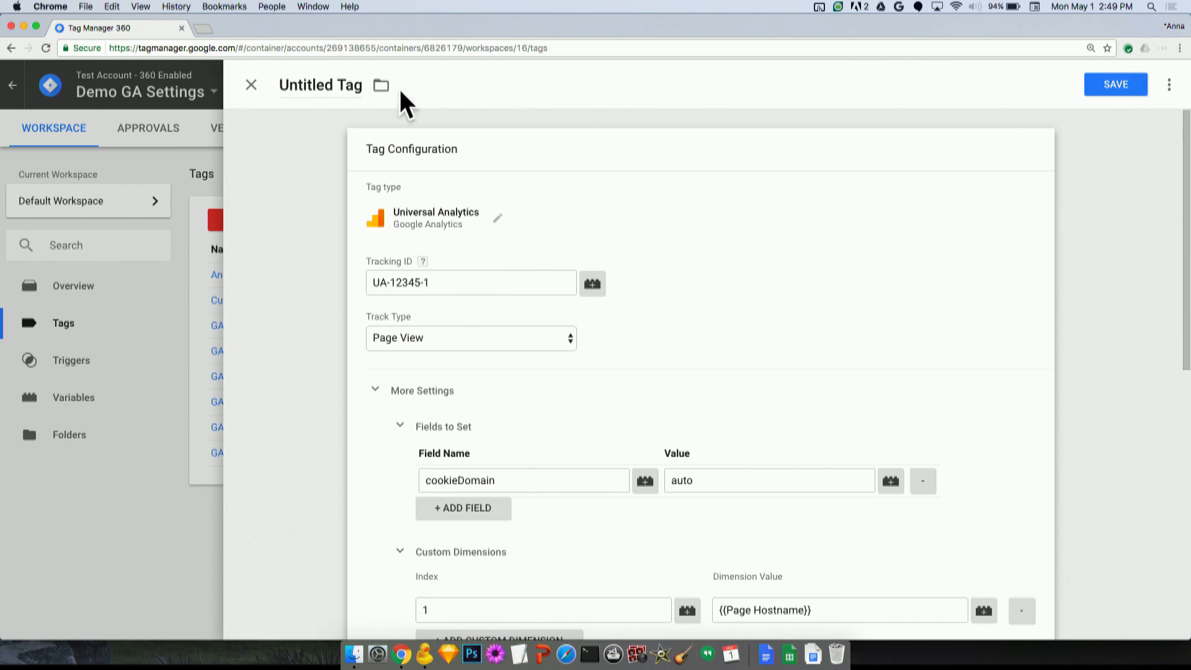
- Name the tag 'GA test tag', save it without a trigger, and return to the Tags list
{"action": "type", "text": "GA test tag"}
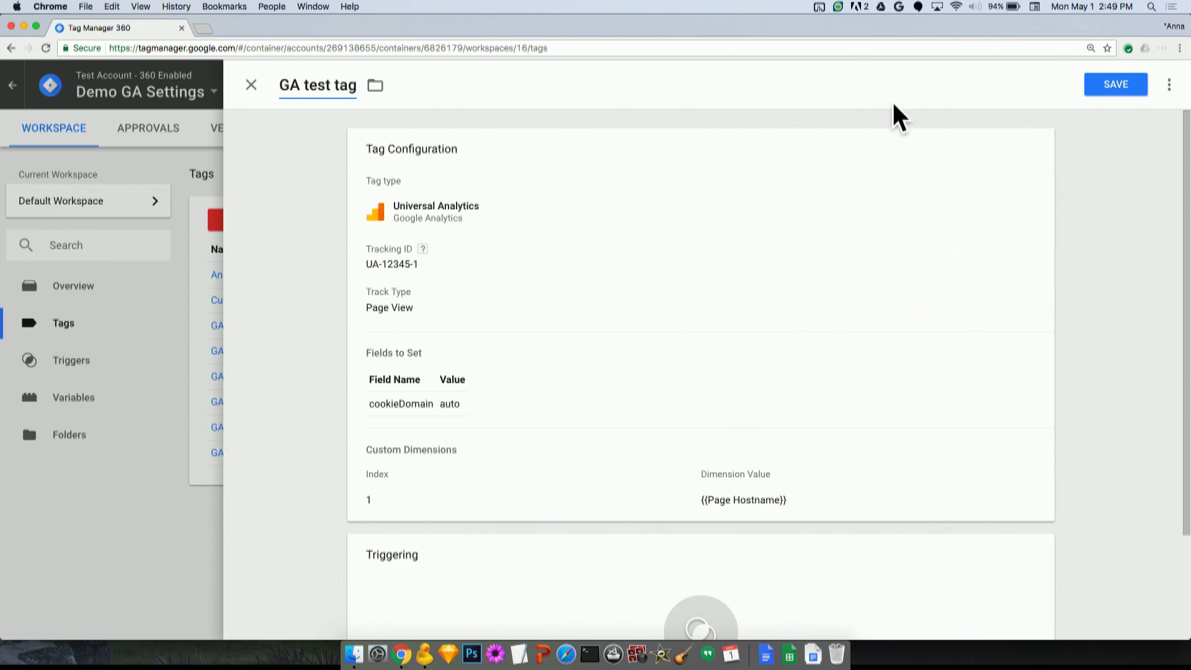
{"action": "left_click", "coordinate": [1115, 85]}
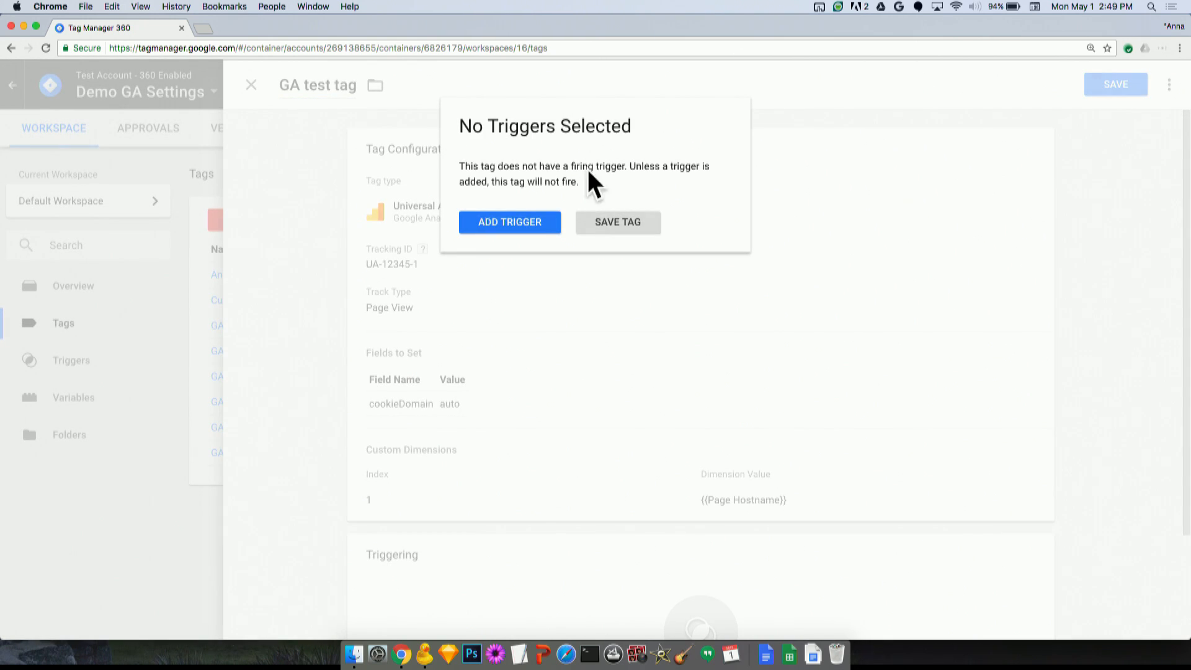
{"action": "left_click", "coordinate": [616, 222]}
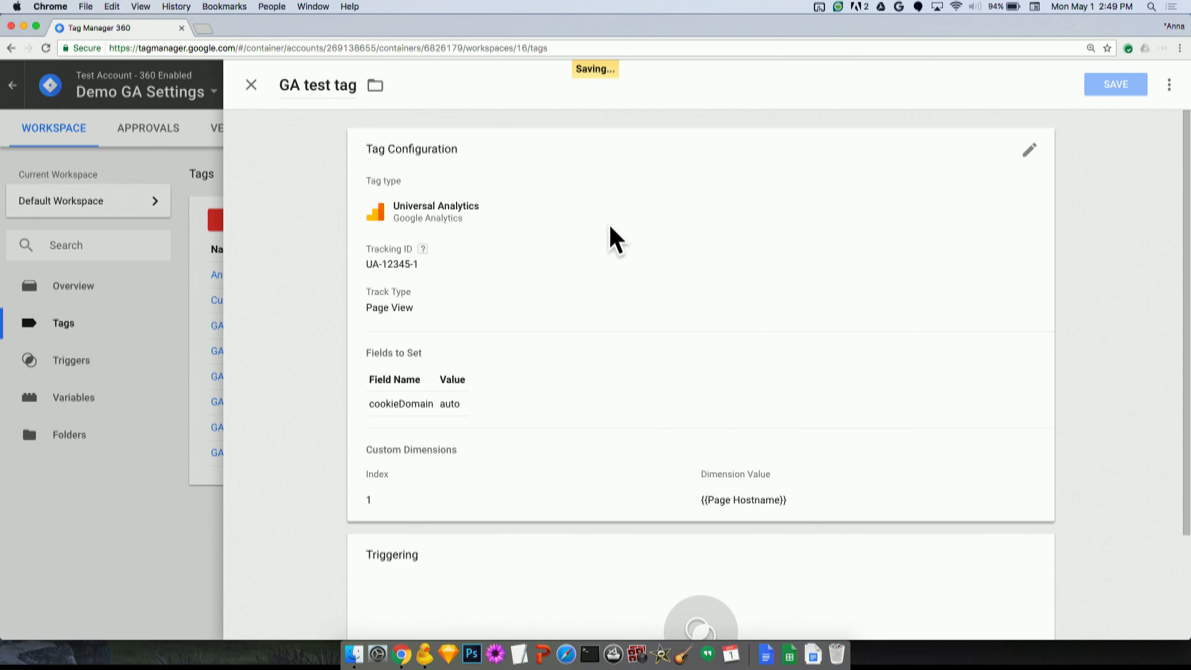
{"action": "left_click", "coordinate": [249, 84]}
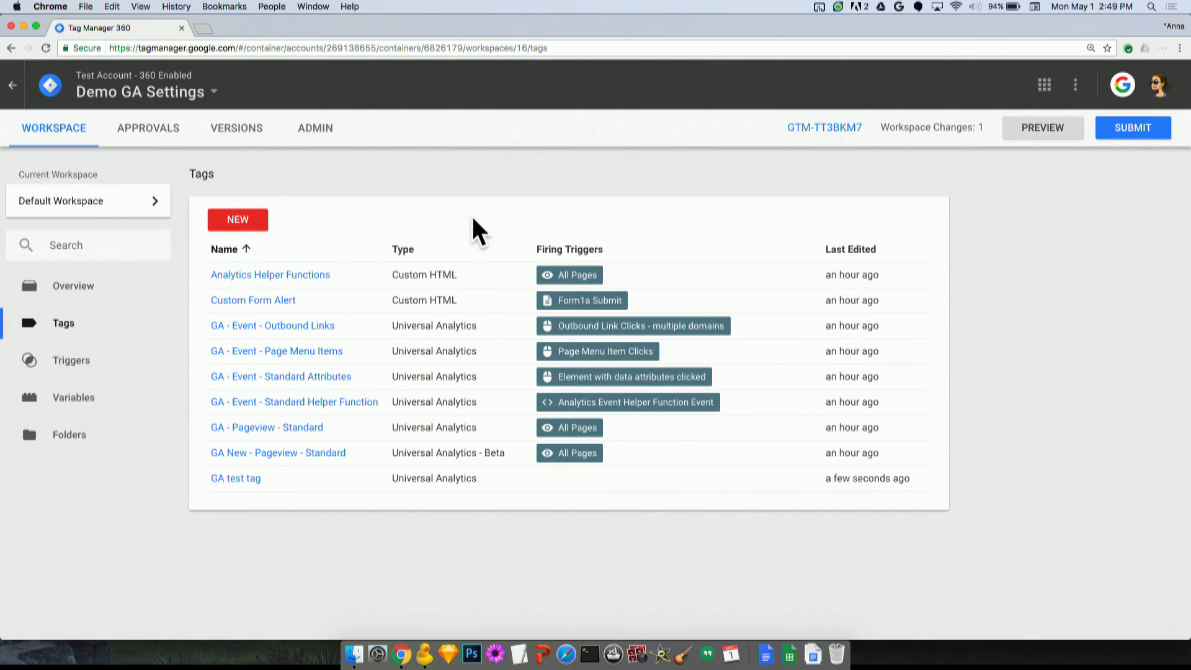
{"action": "mouse_move", "coordinate": [236, 478]}
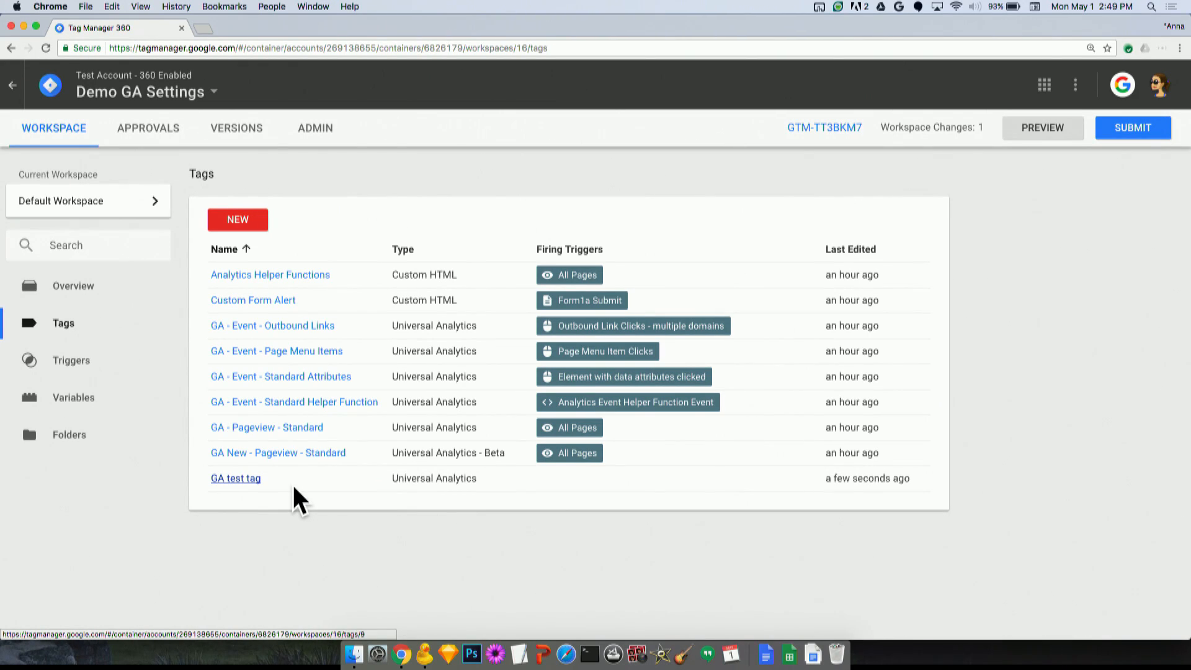
{"action": "left_click", "coordinate": [234, 477]}
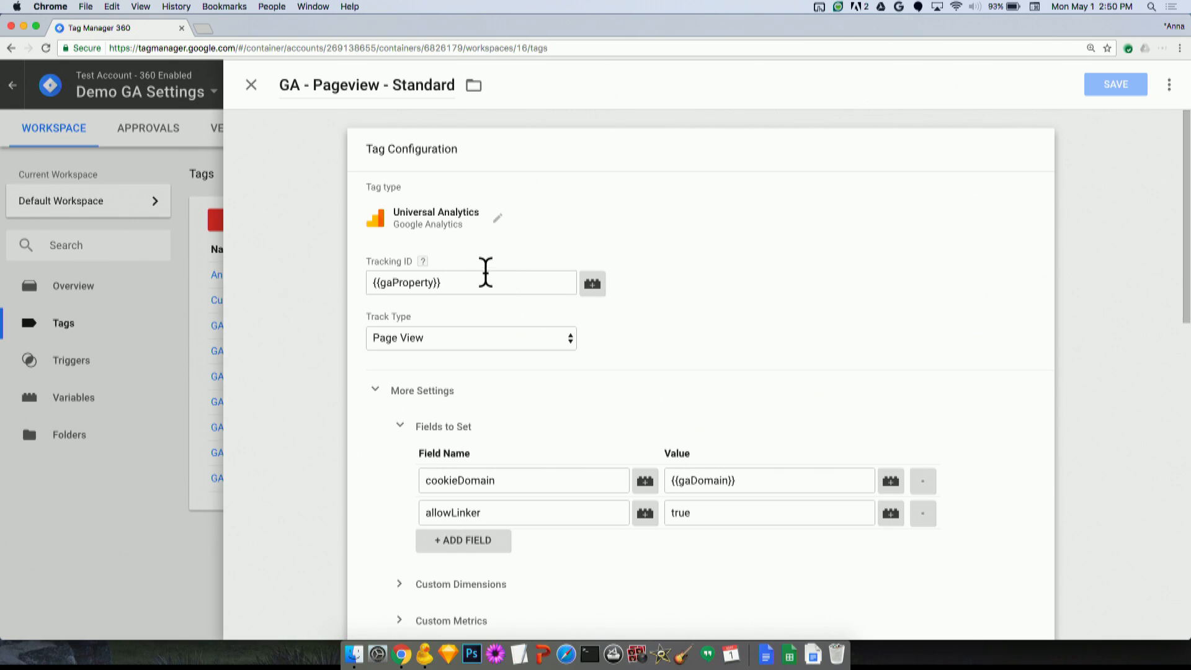
{"action": "left_click", "coordinate": [470, 281]}
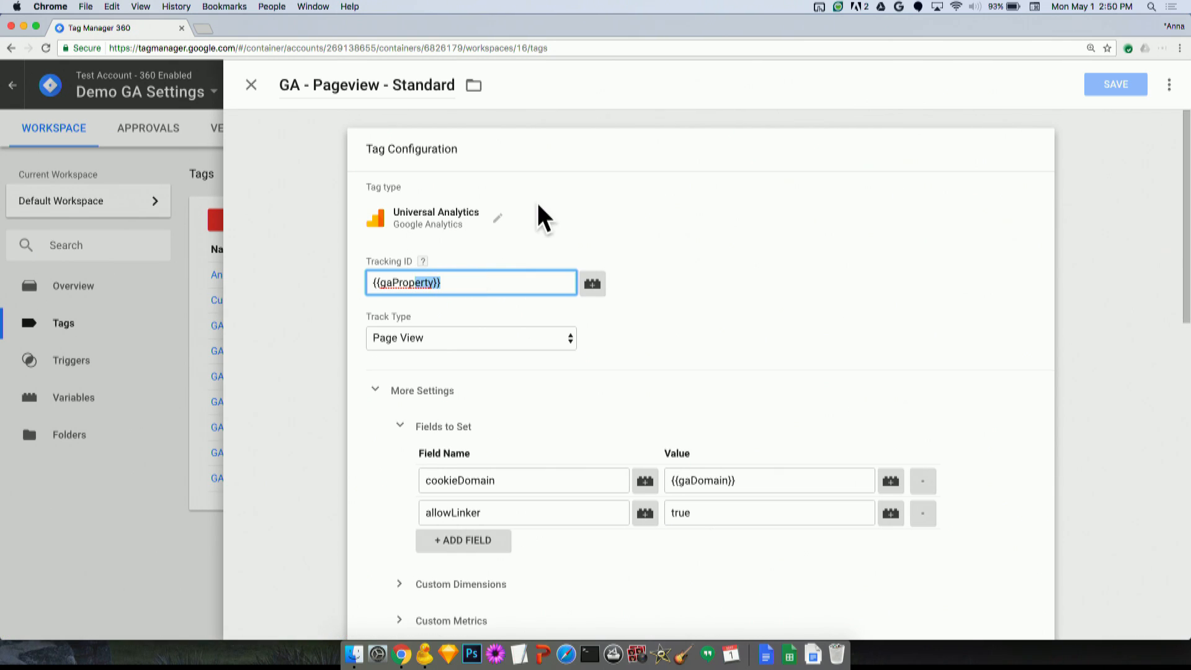
{"action": "left_click", "coordinate": [768, 480]}
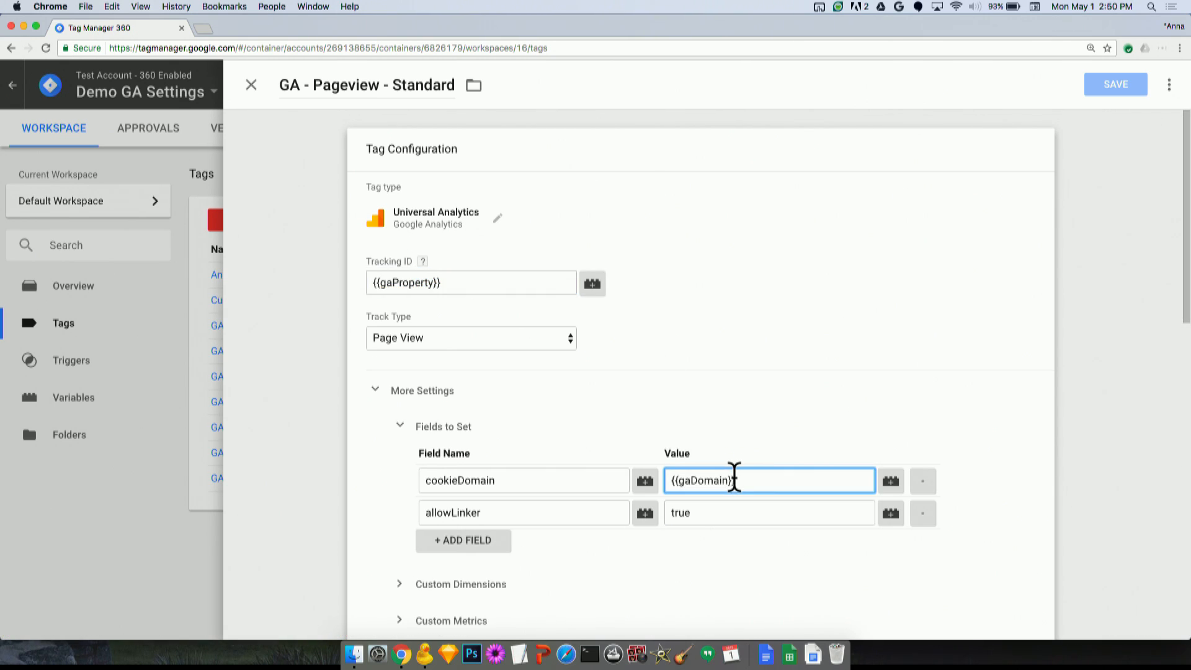
{"action": "mouse_move", "coordinate": [794, 441]}
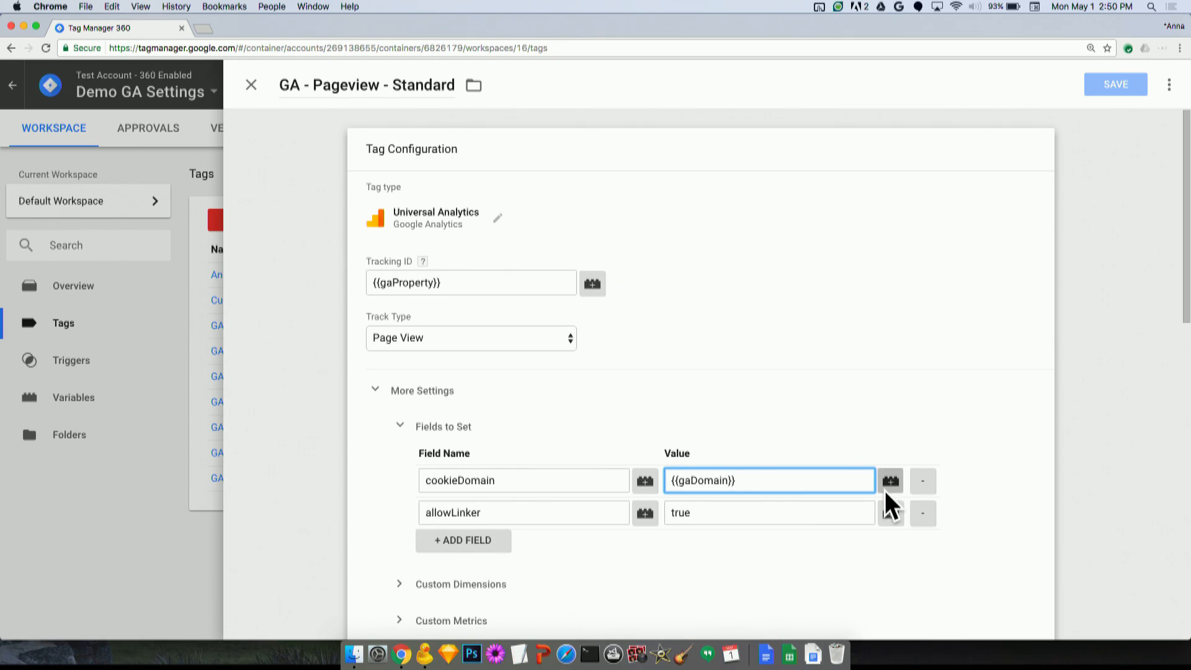
{"action": "left_click", "coordinate": [889, 480]}
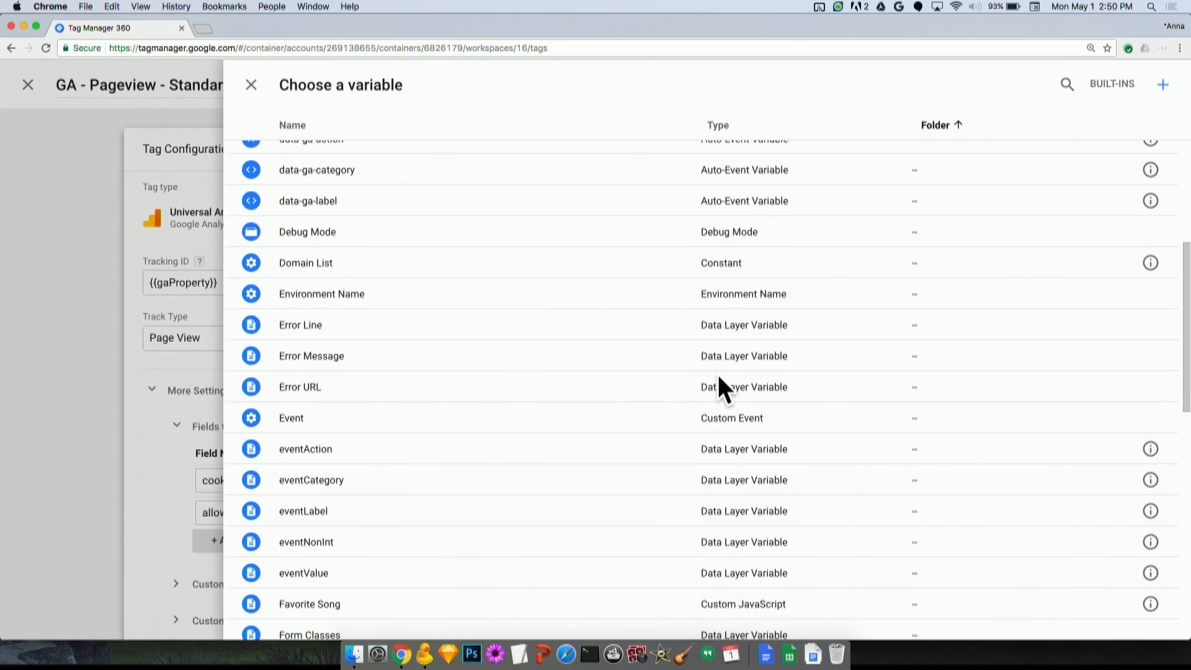
{"action": "scroll", "scroll_direction": "down", "scroll_amount": 3}
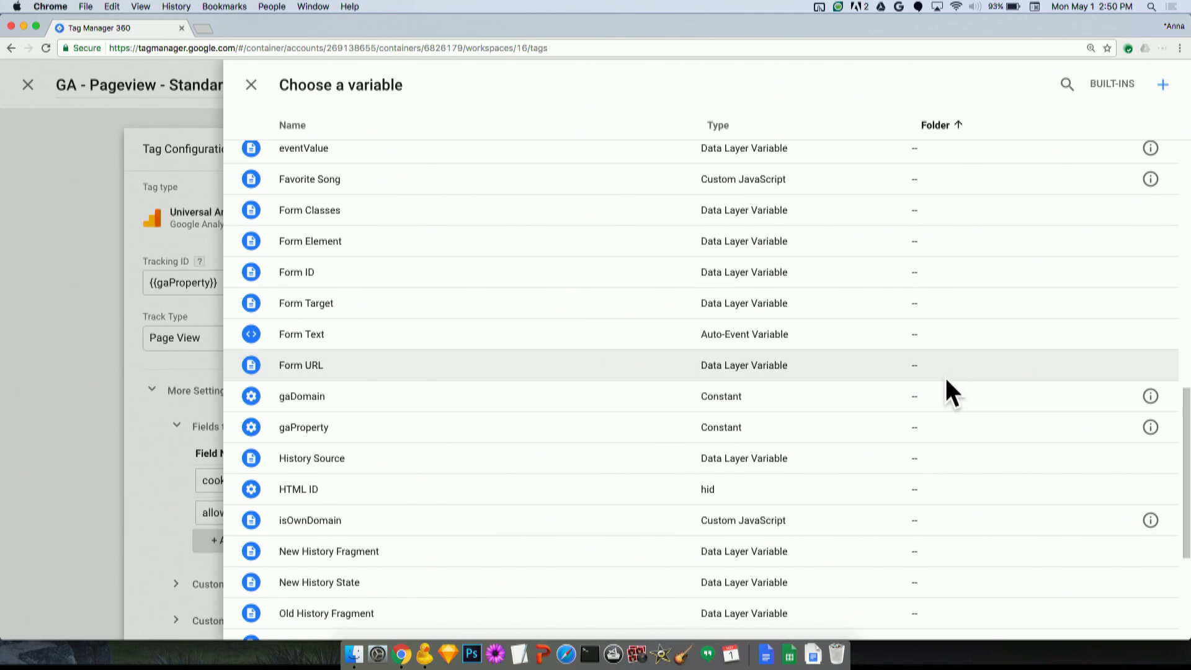
{"action": "mouse_move", "coordinate": [1151, 427]}
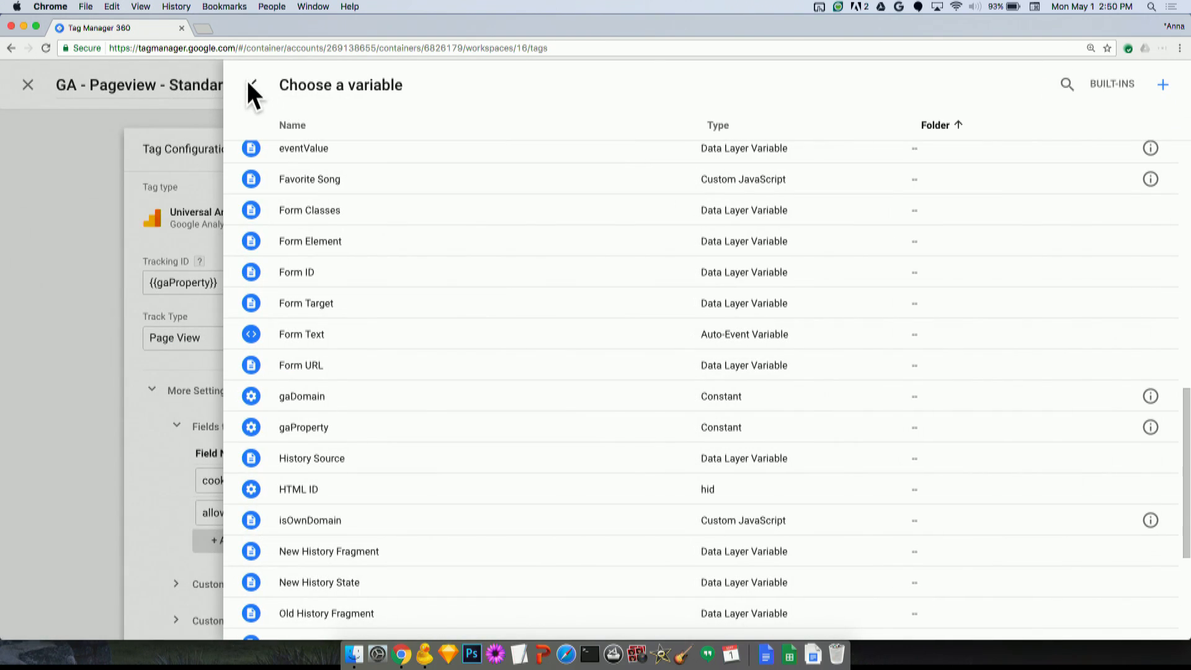
{"action": "left_click", "coordinate": [252, 84]}
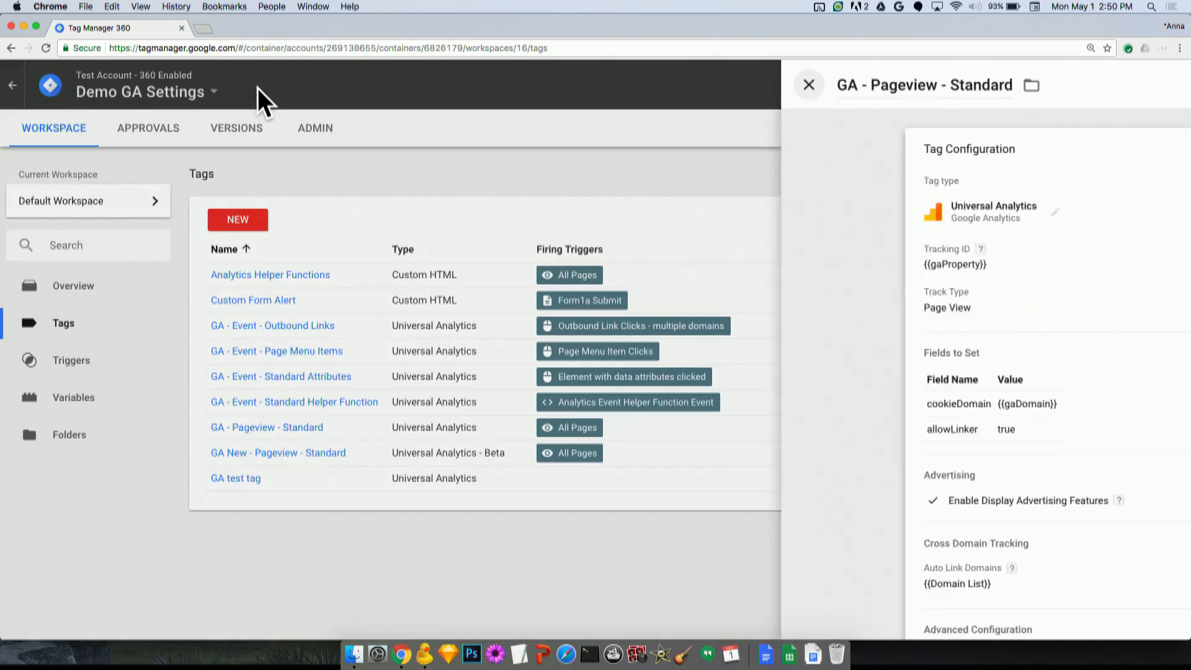
- Create a new Universal Analytics - Beta tag, keeping Page View as the track type
{"action": "left_click", "coordinate": [807, 85]}
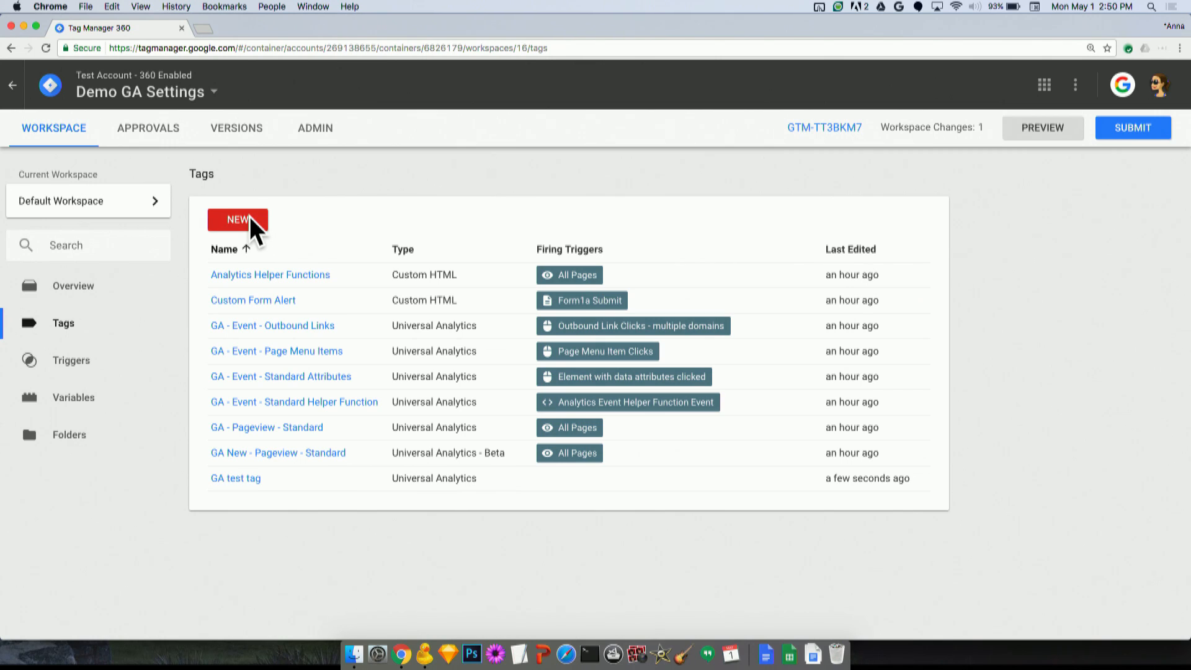
{"action": "left_click", "coordinate": [238, 220]}
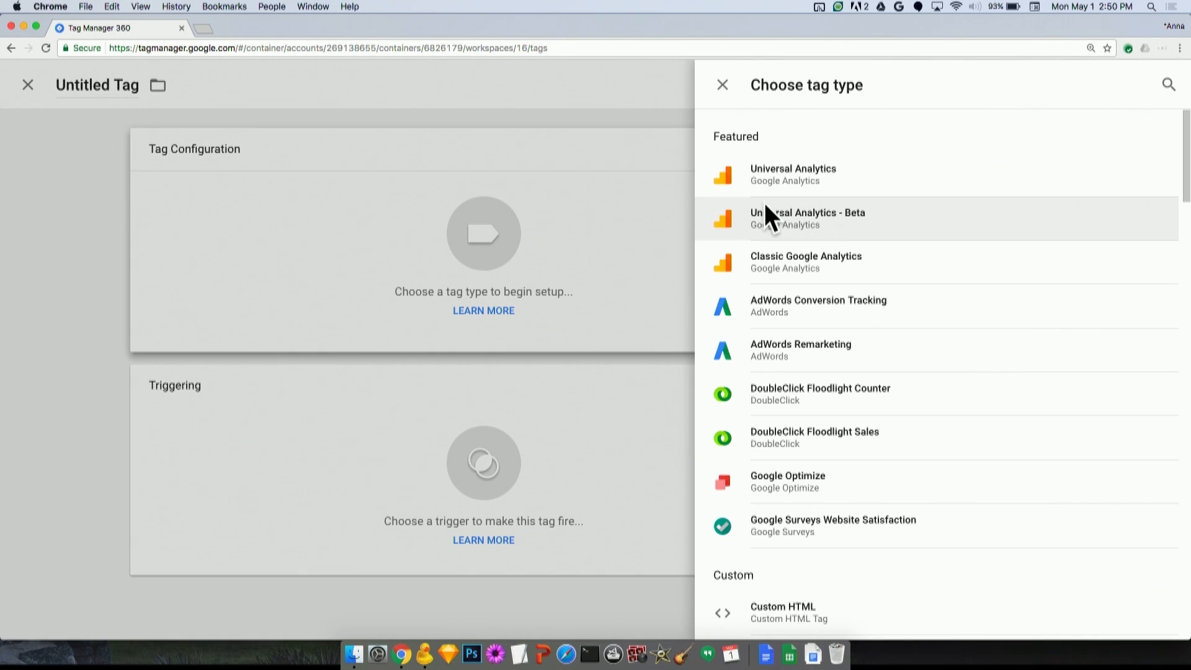
{"action": "mouse_move", "coordinate": [875, 238]}
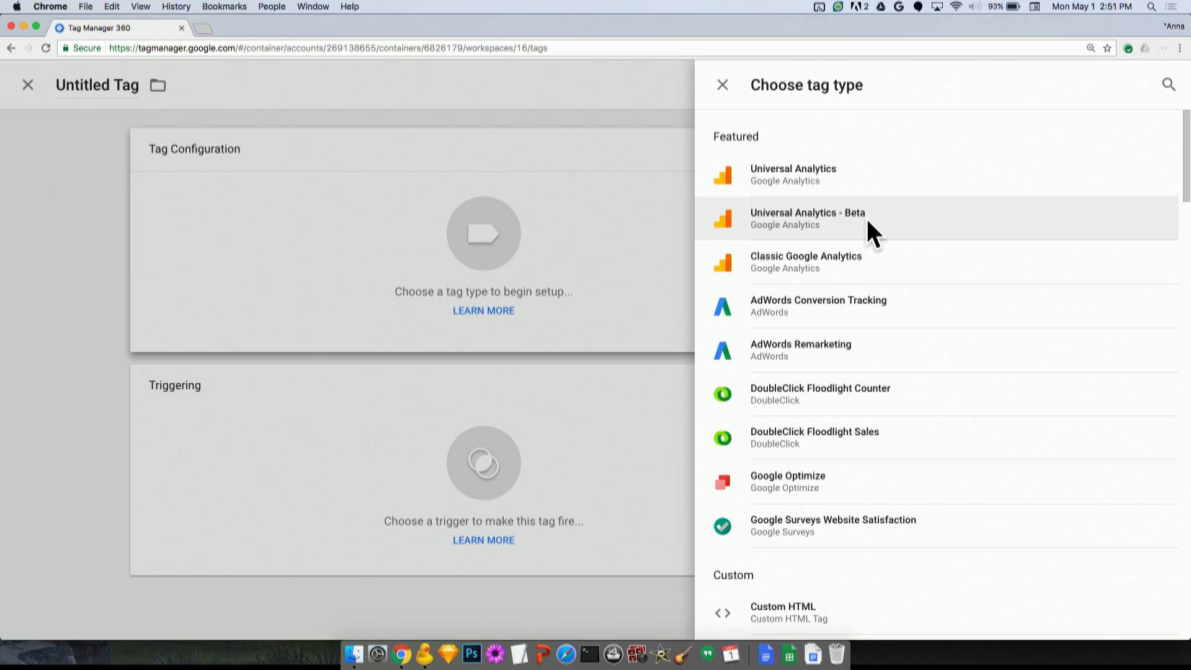
{"action": "left_click", "coordinate": [806, 218]}
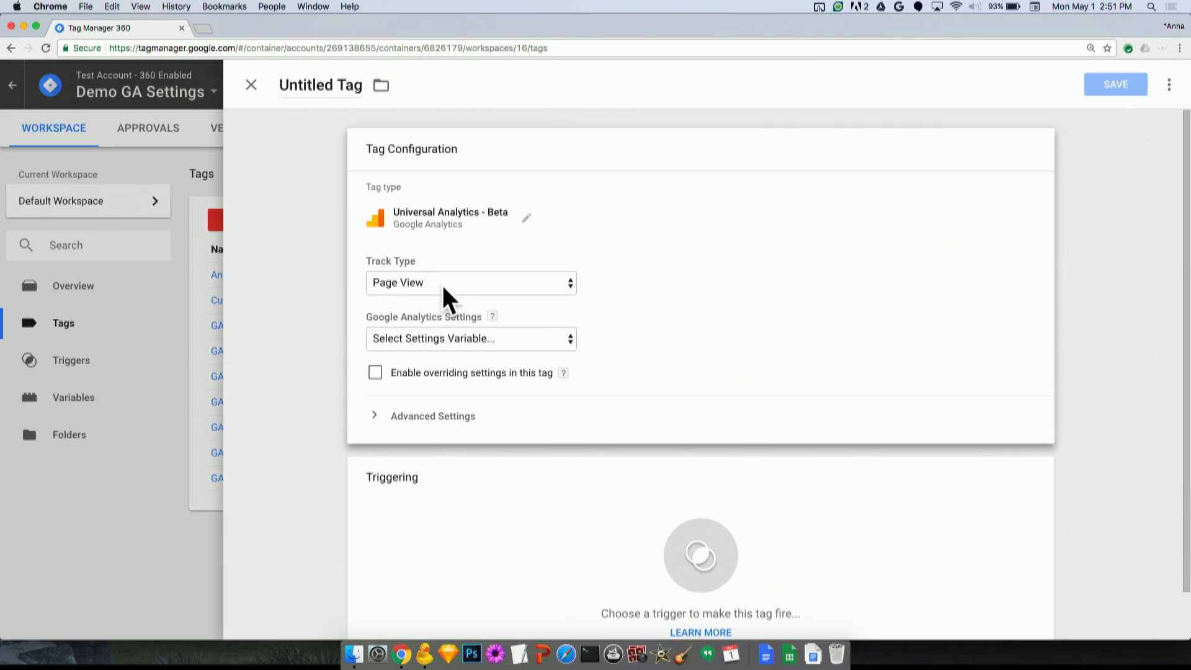
{"action": "mouse_move", "coordinate": [475, 292]}
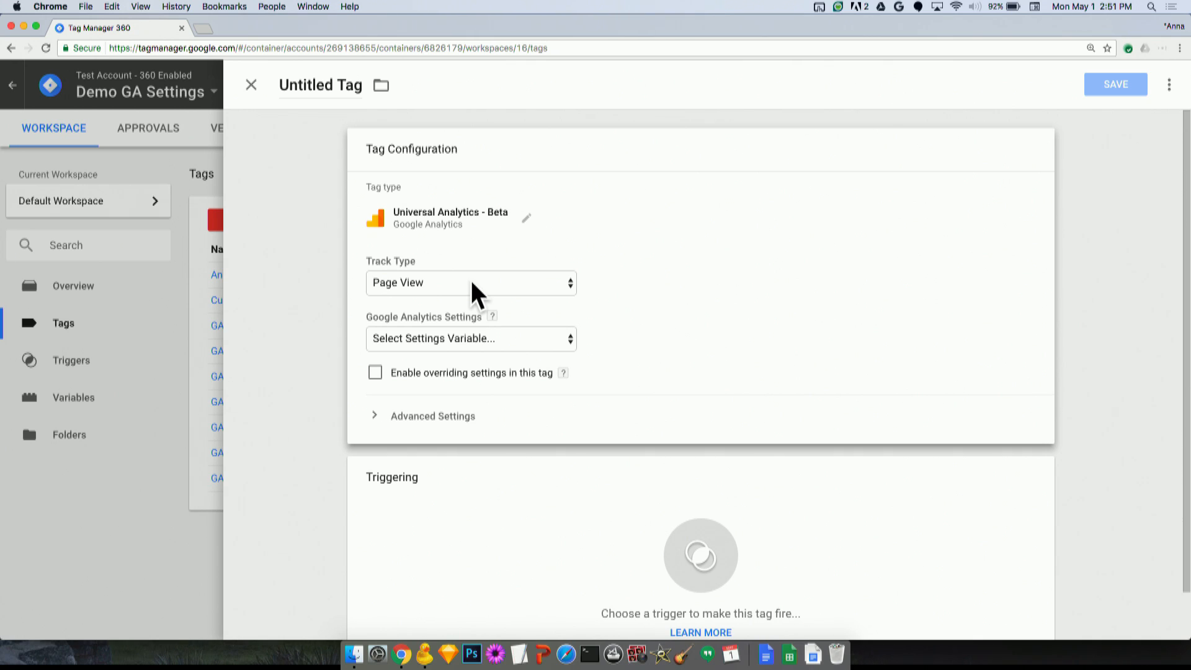
{"action": "left_click", "coordinate": [468, 283]}
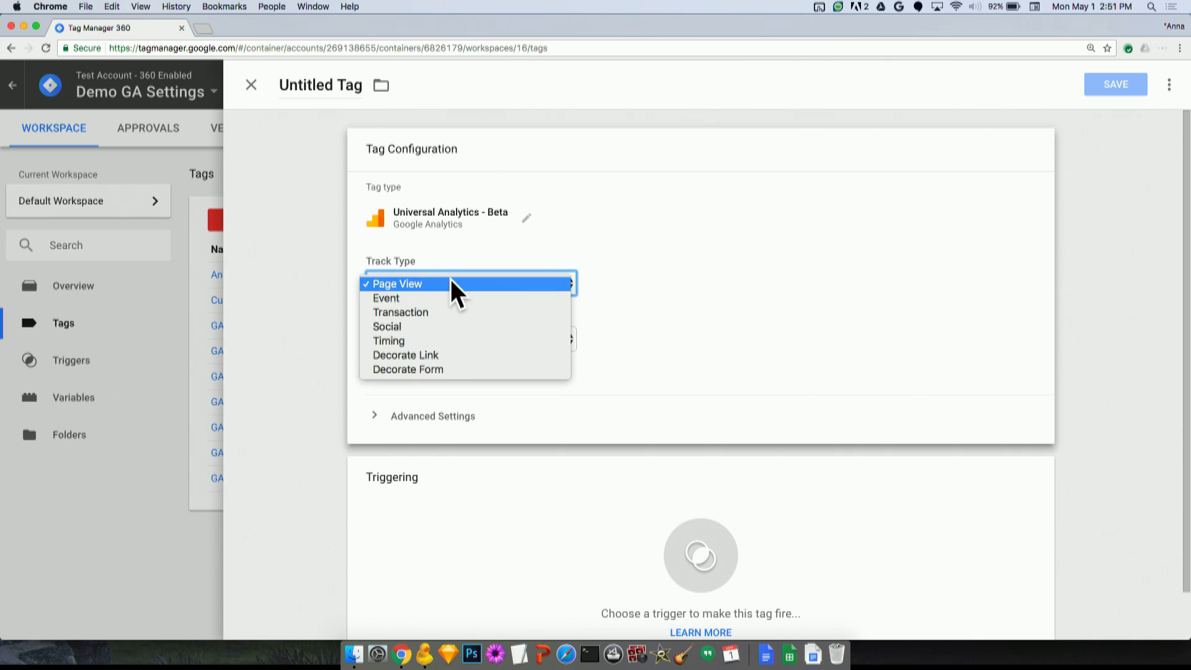
{"action": "mouse_move", "coordinate": [657, 297]}
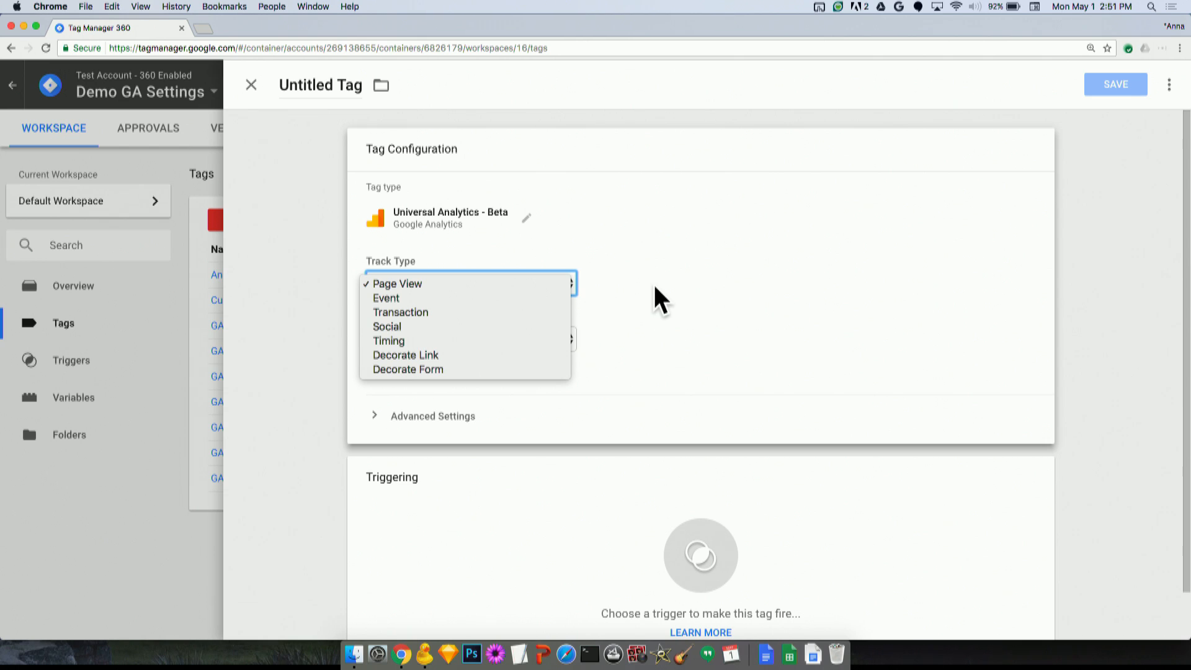
{"action": "left_click", "coordinate": [397, 282]}
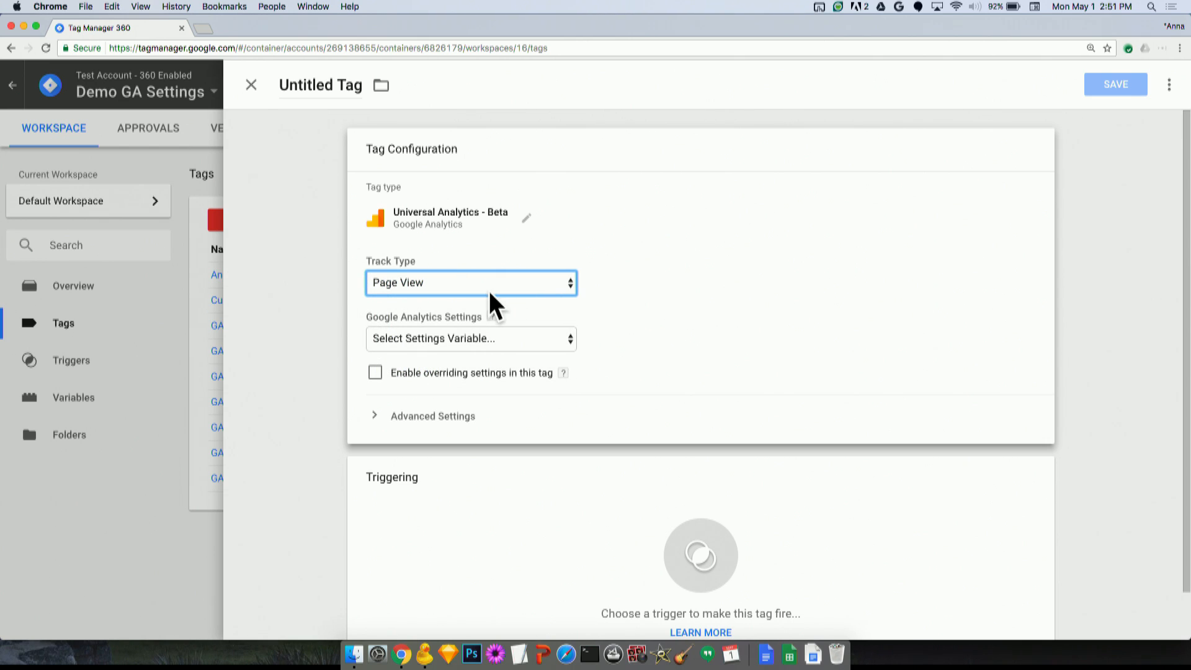
{"action": "mouse_move", "coordinate": [417, 372]}
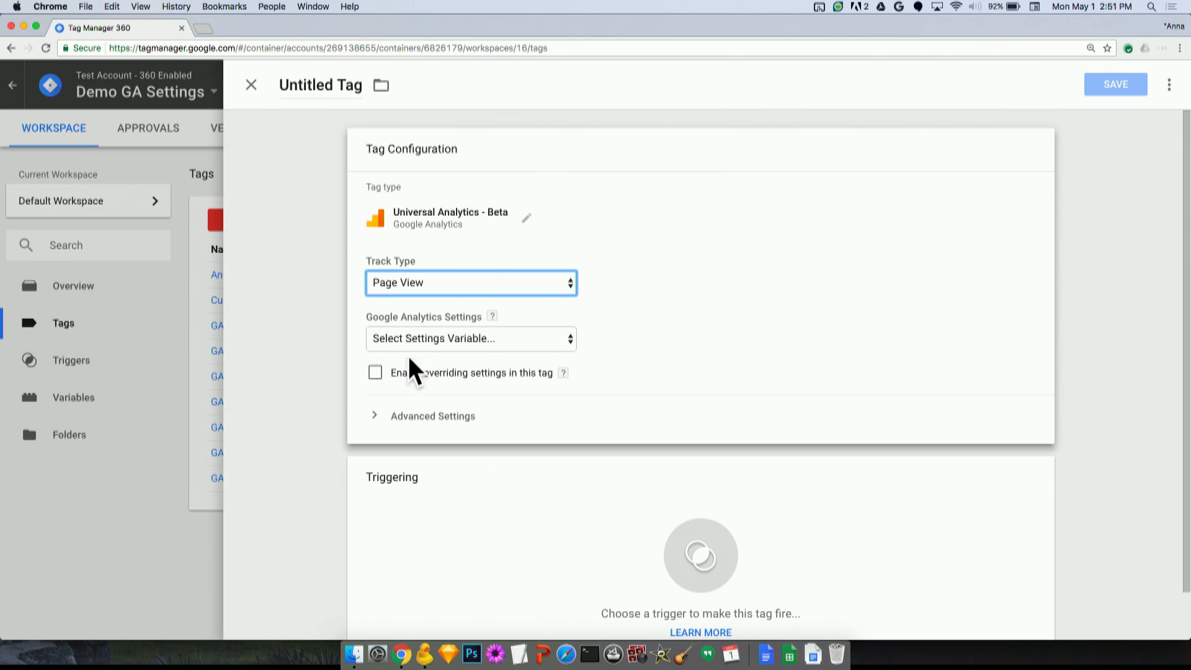
{"action": "mouse_move", "coordinate": [444, 380]}
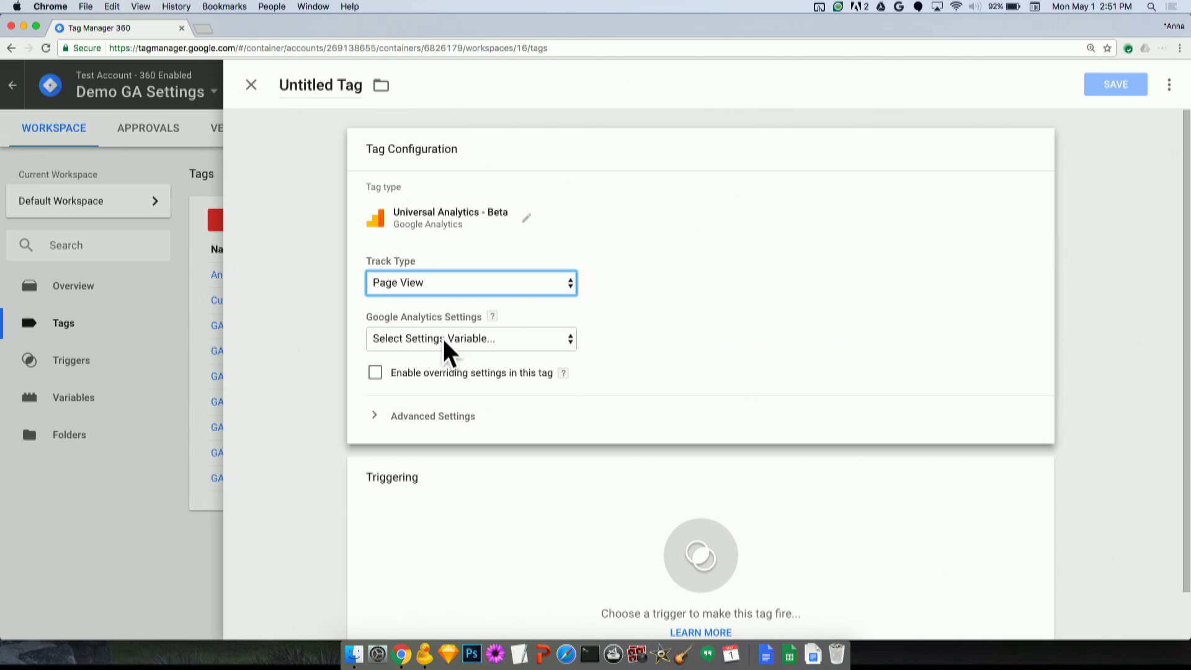
{"action": "mouse_move", "coordinate": [492, 316]}
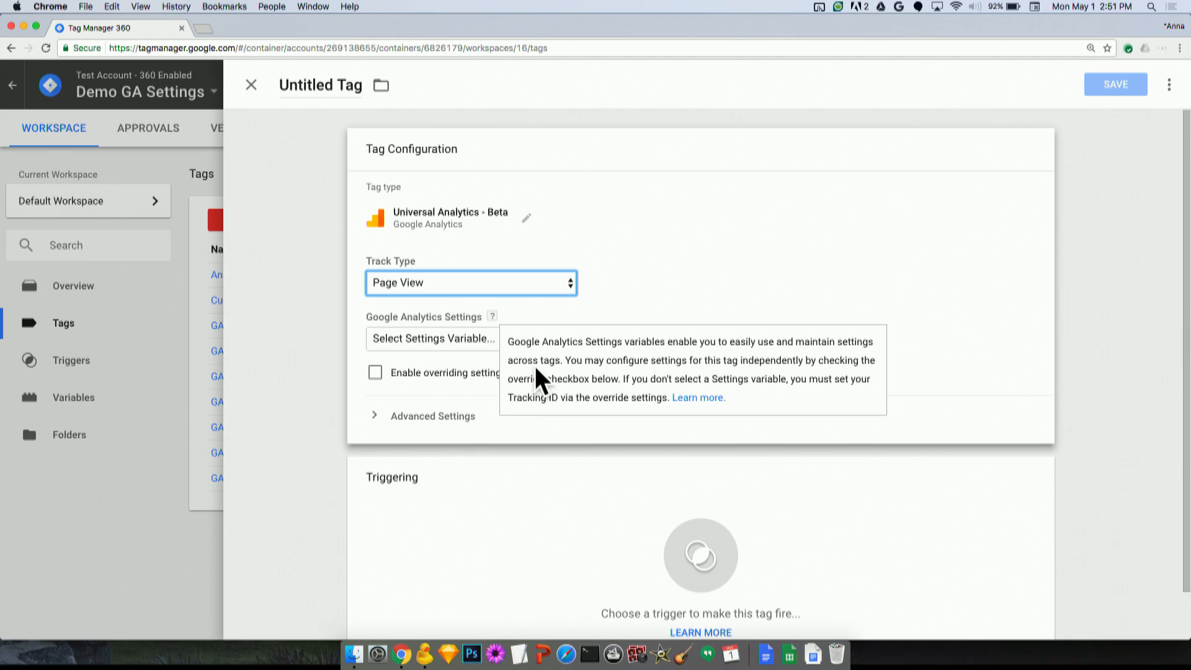
{"action": "mouse_move", "coordinate": [920, 357]}
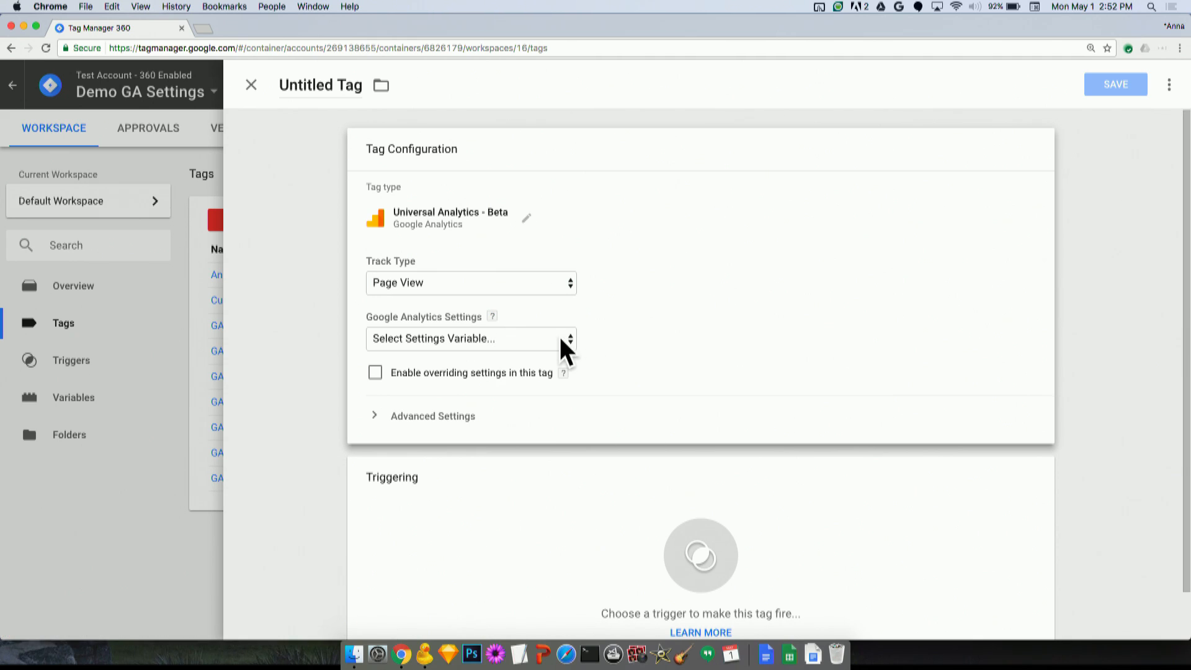
- Choose New Variable... from the Google Analytics Settings dropdown
{"action": "left_click", "coordinate": [470, 338]}
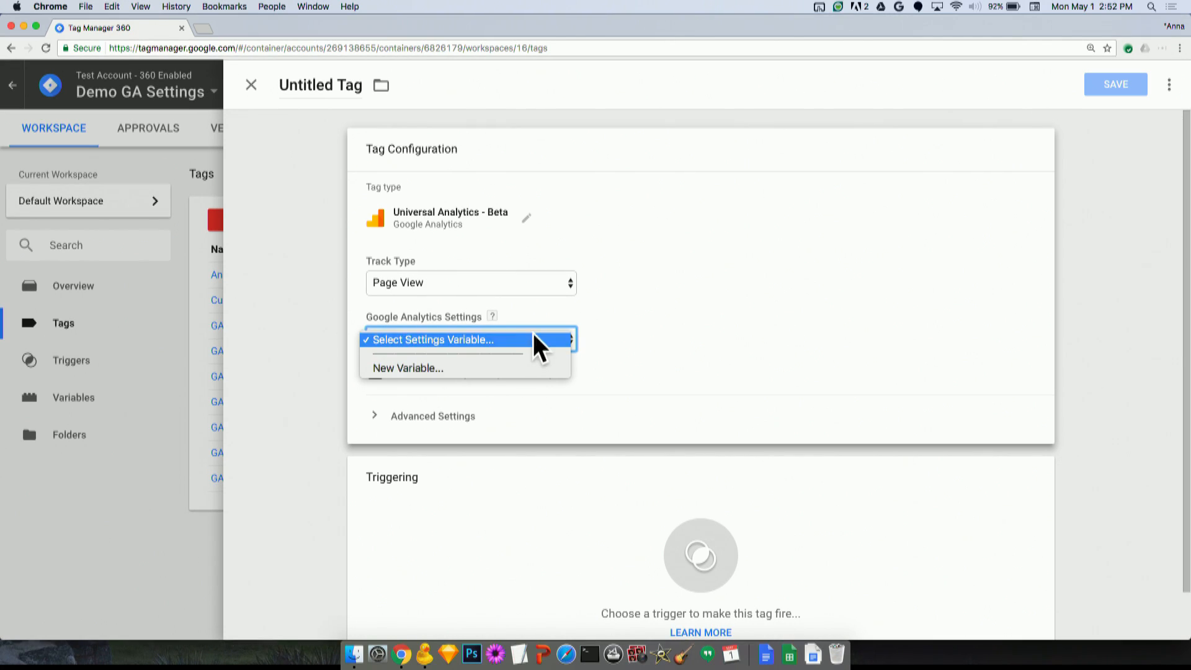
{"action": "mouse_move", "coordinate": [501, 380]}
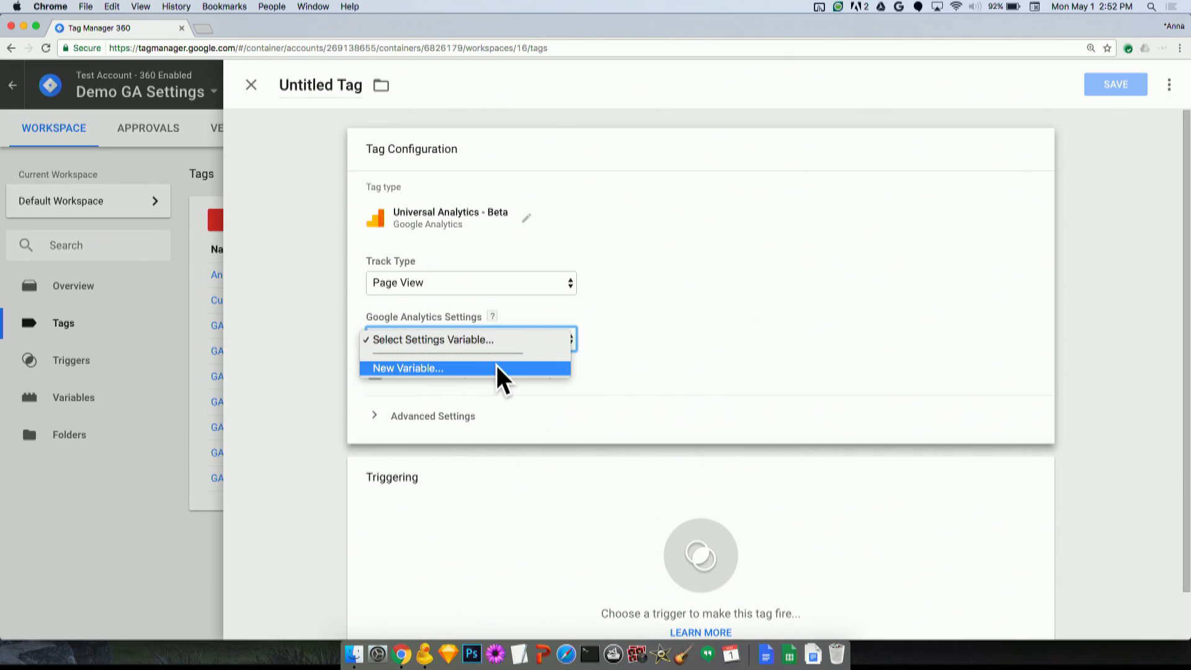
{"action": "left_click", "coordinate": [407, 369]}
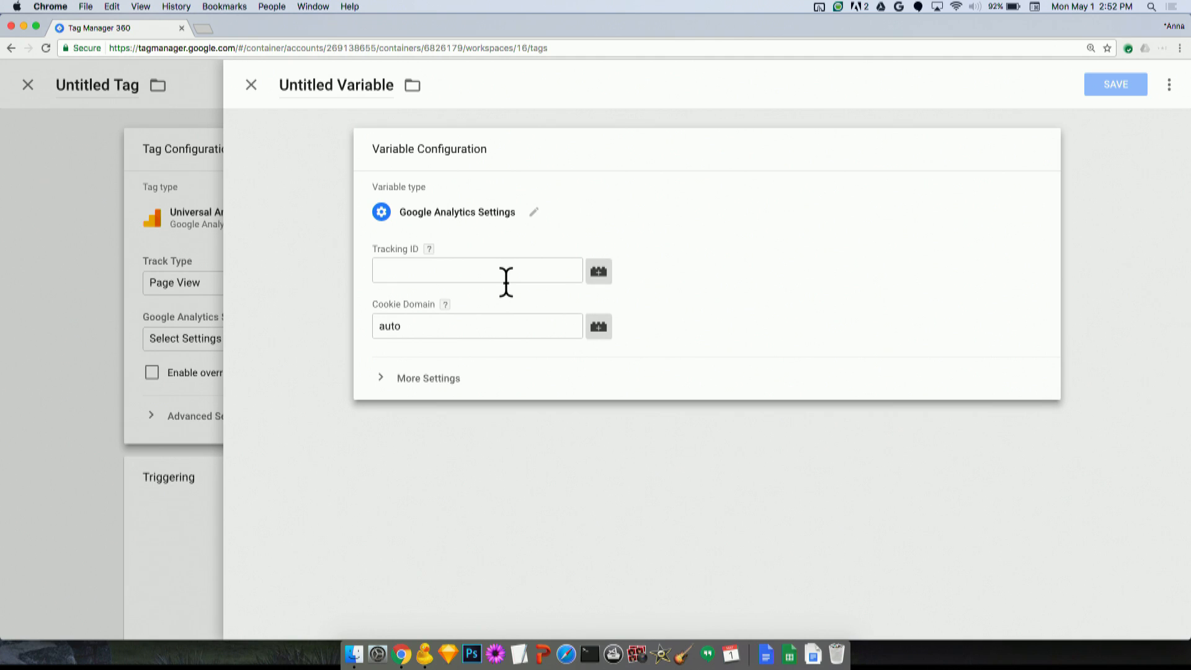
- Enter UA-12345-1 as the settings variable's Tracking ID, leaving Cookie Domain auto
{"action": "left_click", "coordinate": [476, 269]}
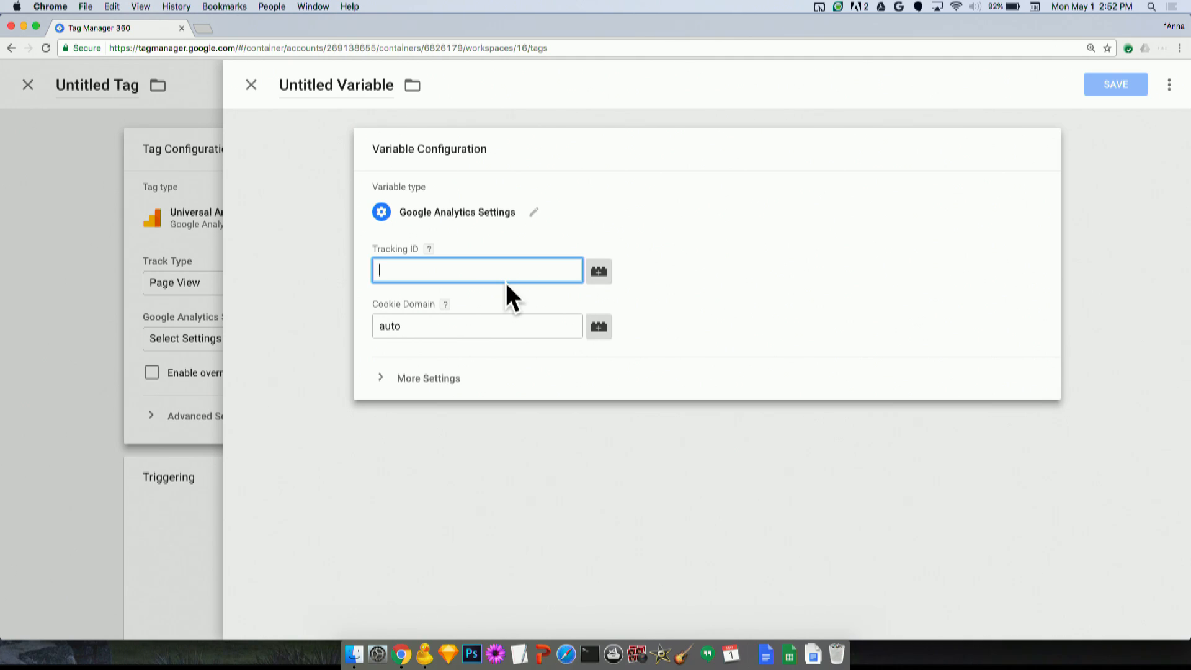
{"action": "type", "text": "UA-12345-1"}
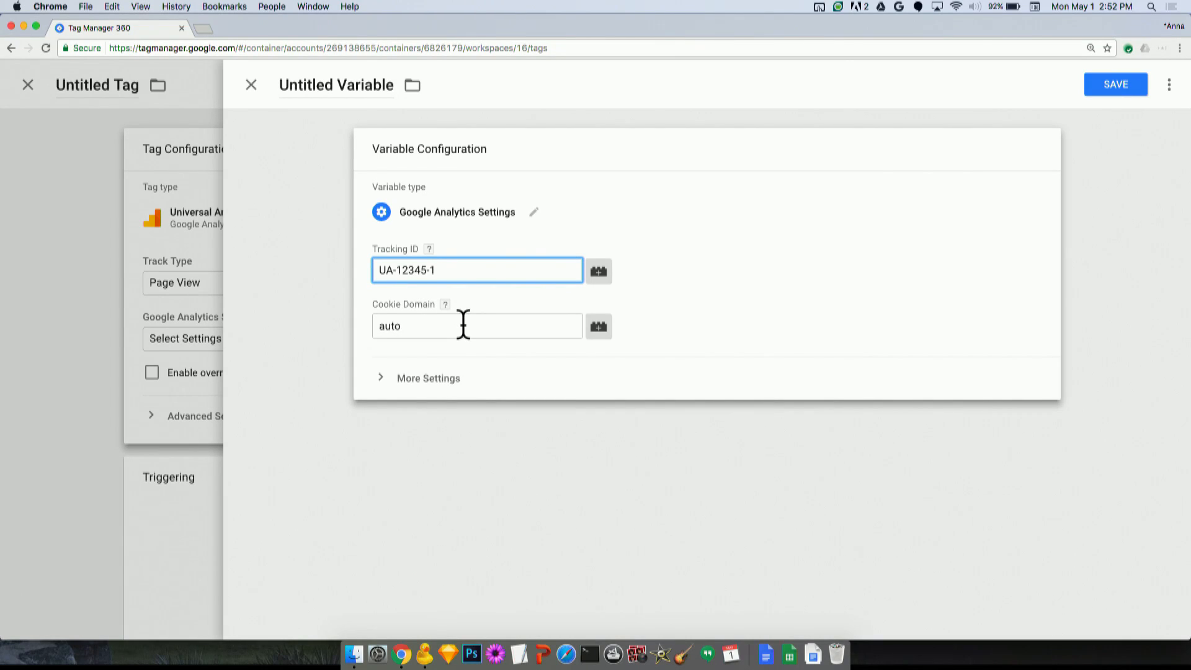
{"action": "mouse_move", "coordinate": [485, 313]}
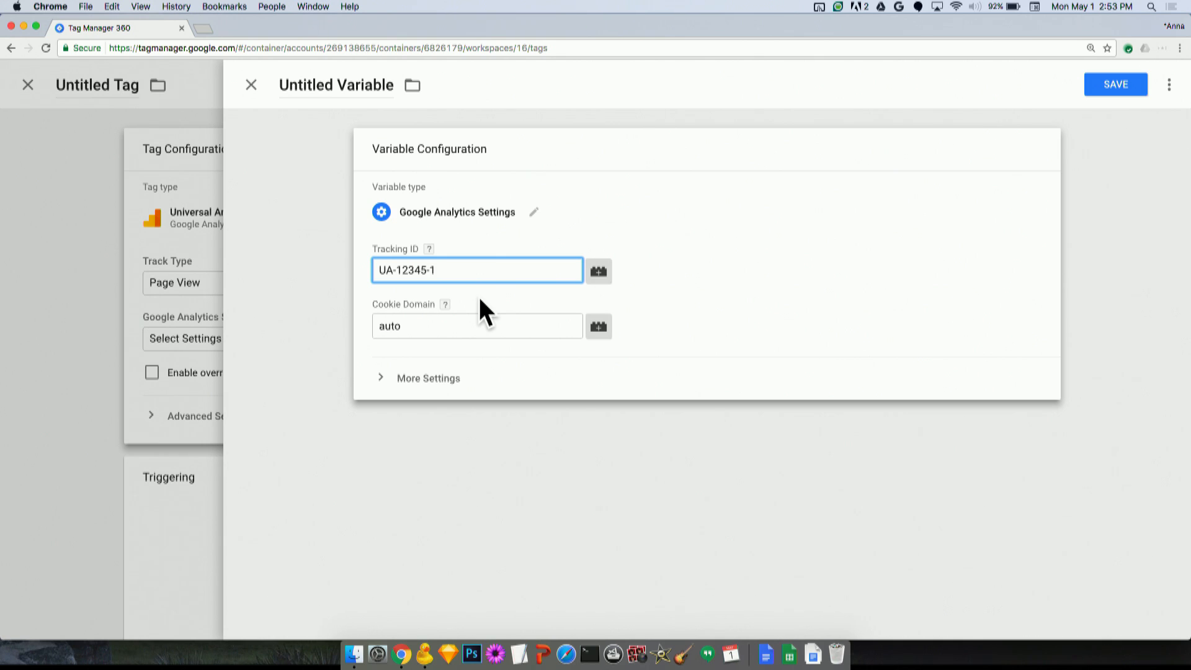
- Add custom dimension index 1 with value {{Page Hostname}} to the settings variable
{"action": "left_click", "coordinate": [428, 377]}
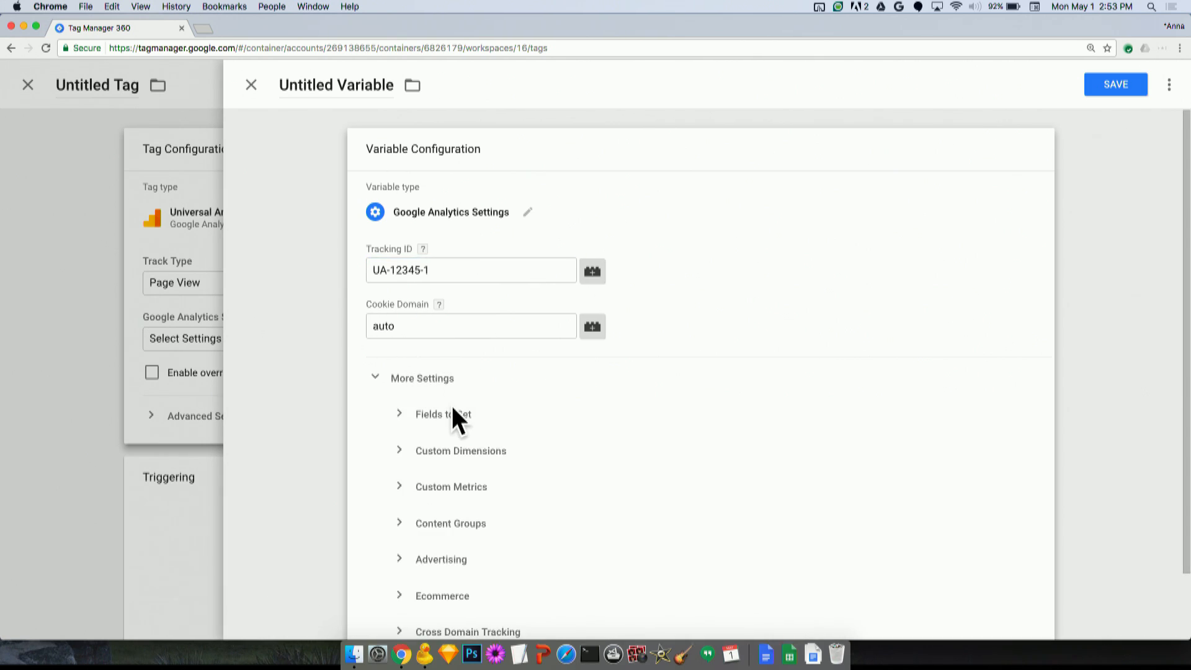
{"action": "left_click", "coordinate": [459, 450]}
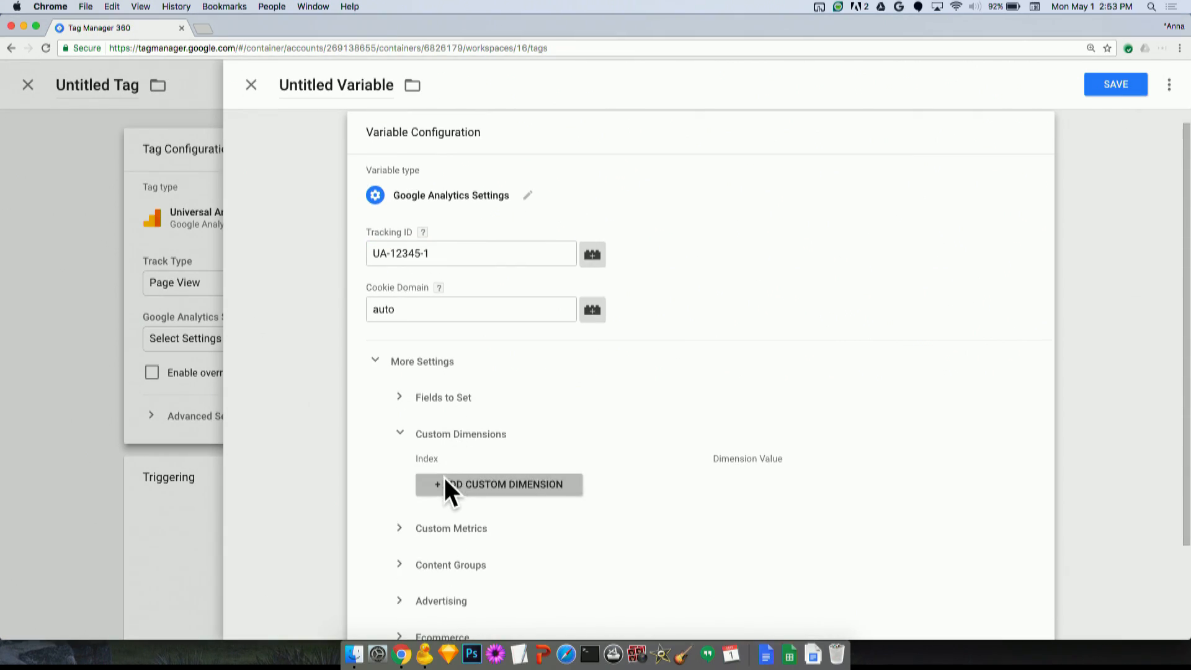
{"action": "left_click", "coordinate": [497, 485]}
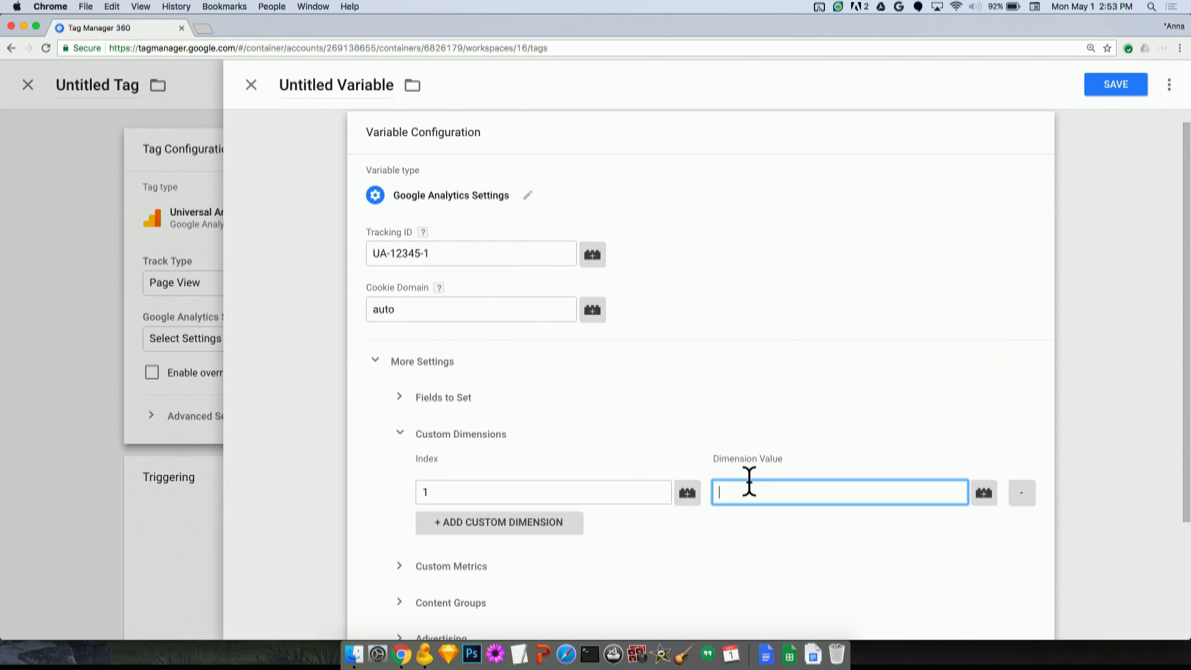
{"action": "left_click", "coordinate": [983, 492]}
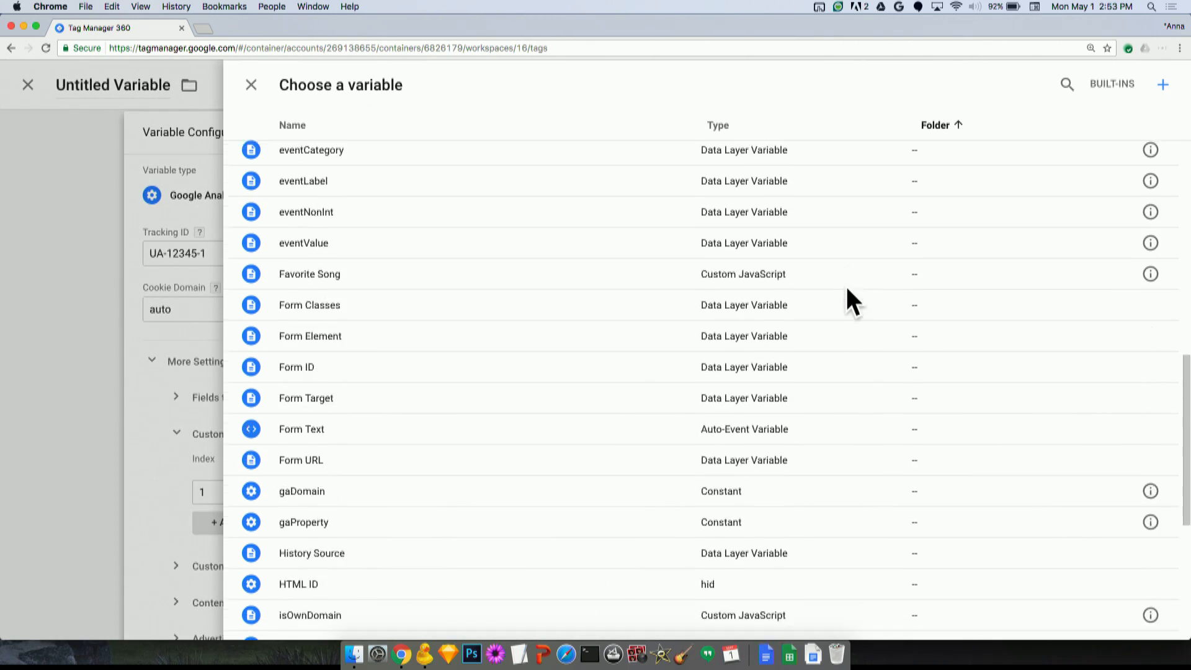
{"action": "left_click", "coordinate": [1018, 438]}
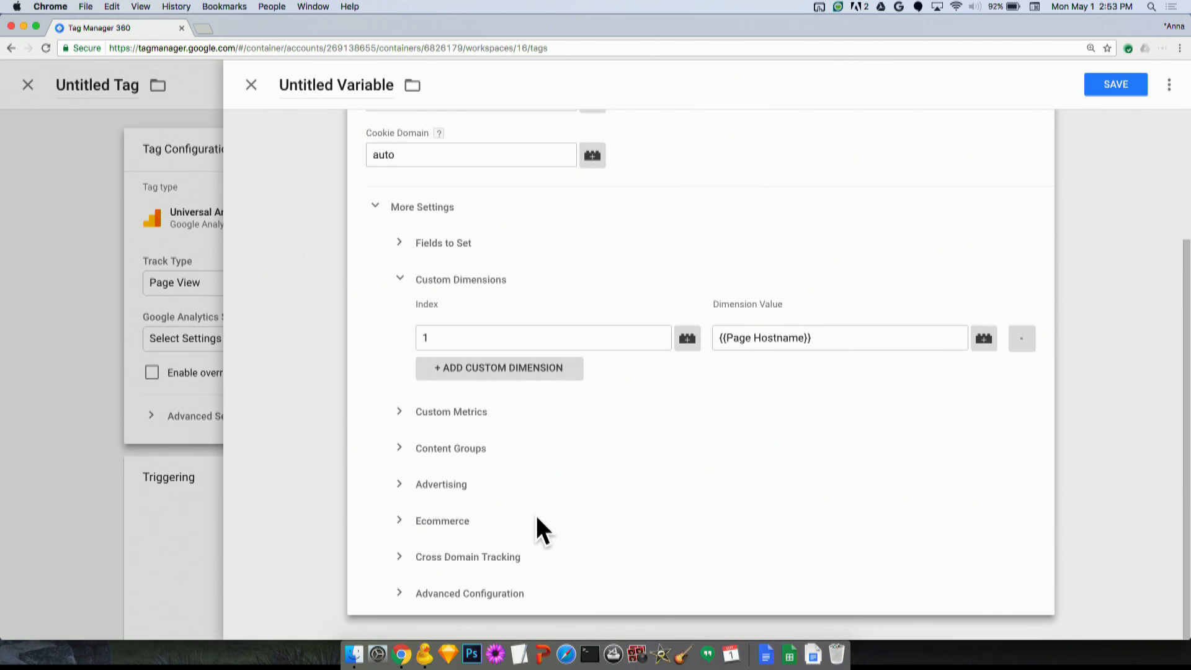
{"action": "mouse_move", "coordinate": [358, 154]}
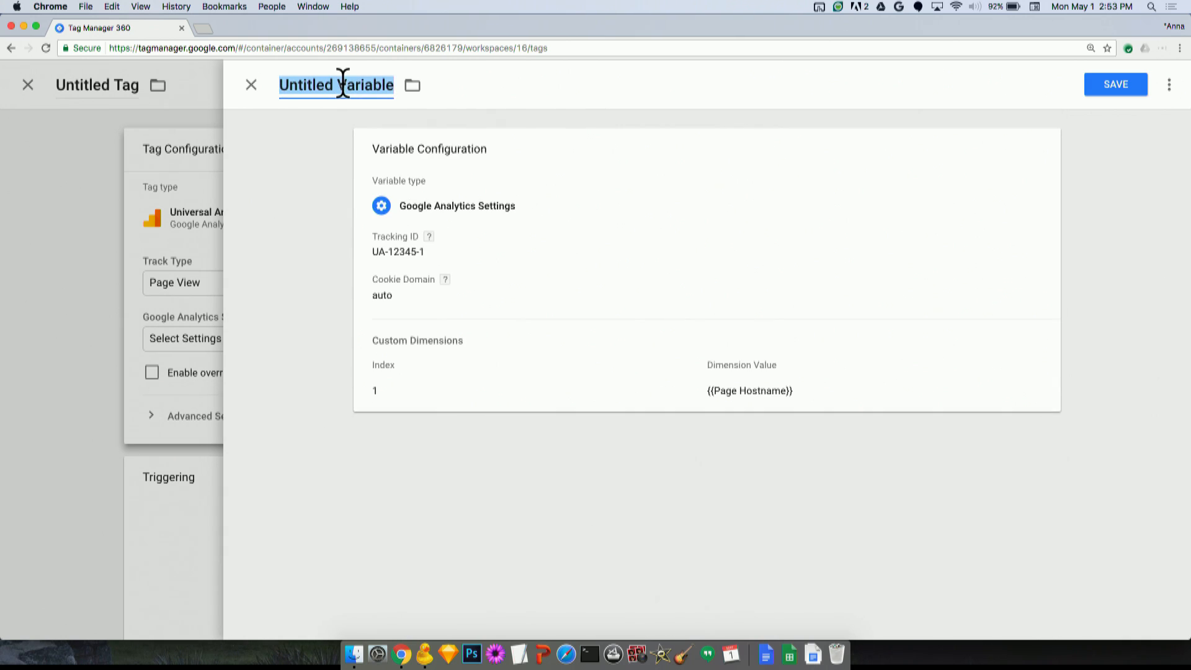
- Name the variable 'Standard GA Settings' and save it
{"action": "type", "text": "Standard GA Settings"}
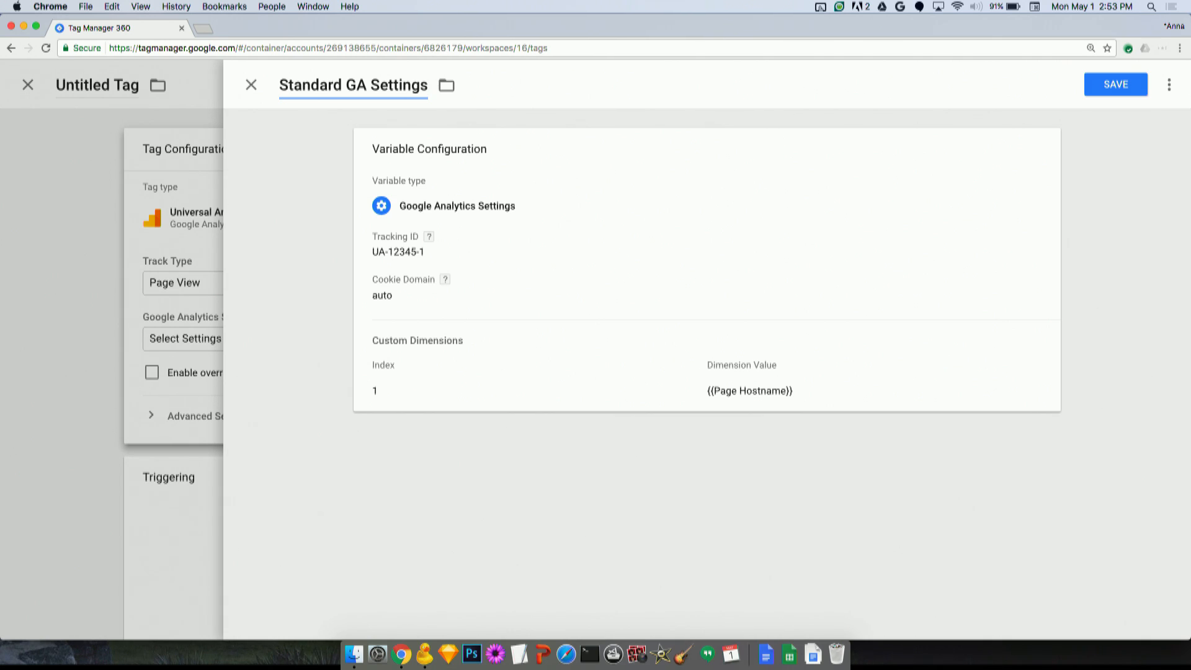
{"action": "left_click", "coordinate": [1114, 84]}
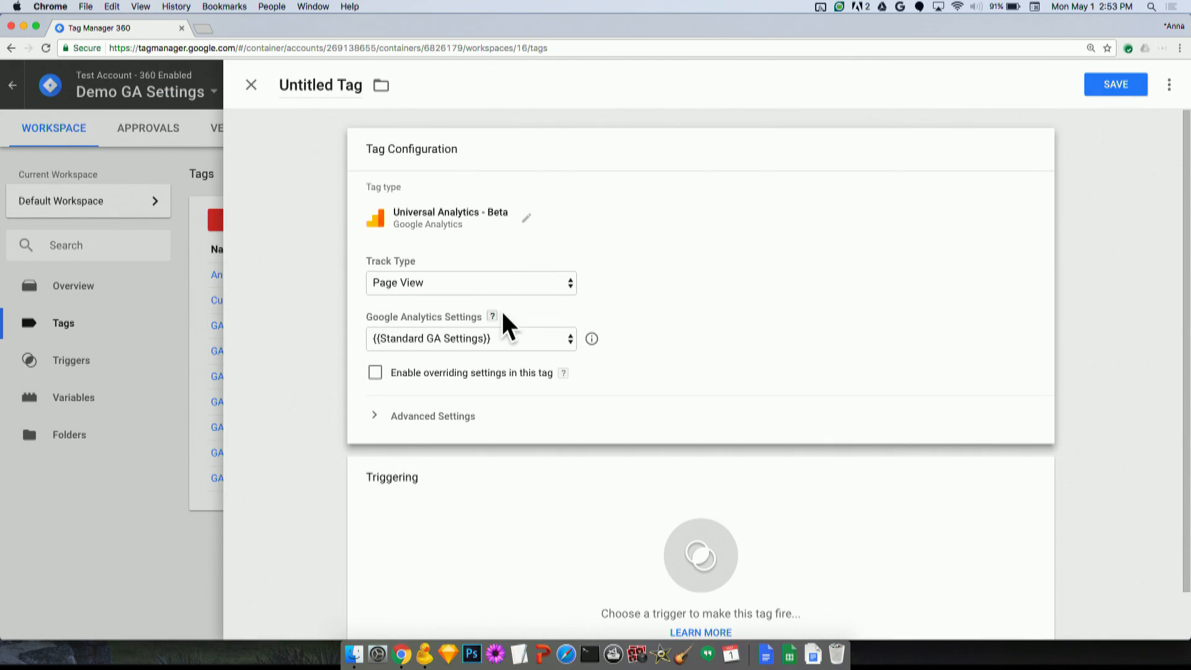
{"action": "left_click", "coordinate": [469, 338]}
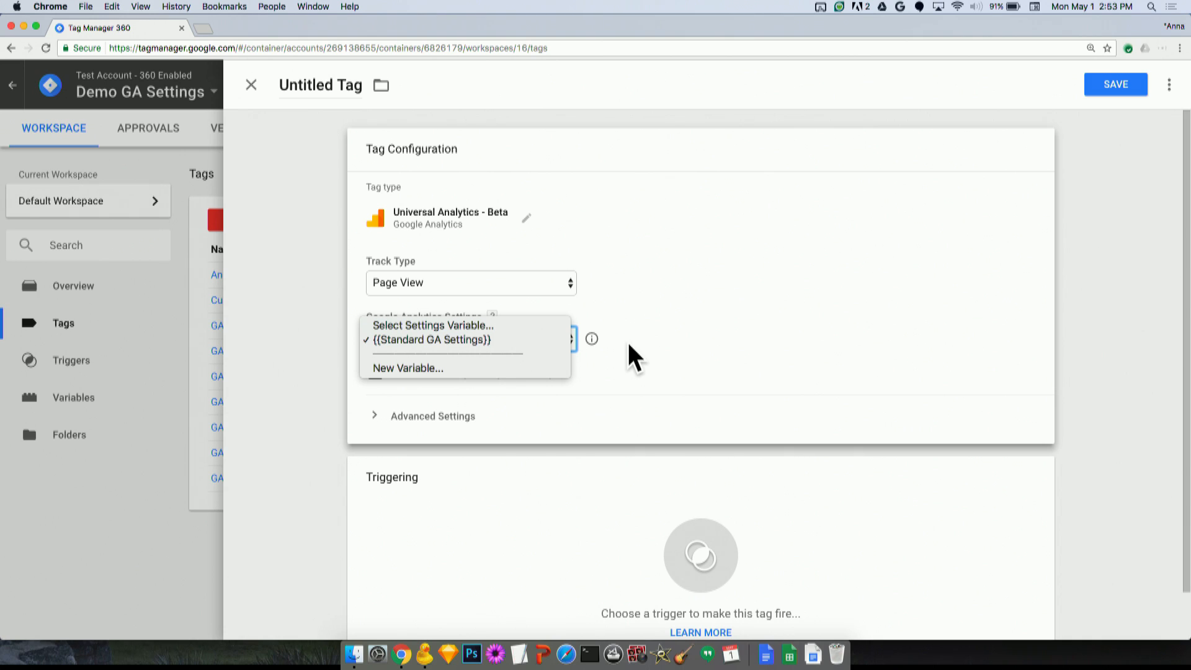
{"action": "mouse_move", "coordinate": [546, 340]}
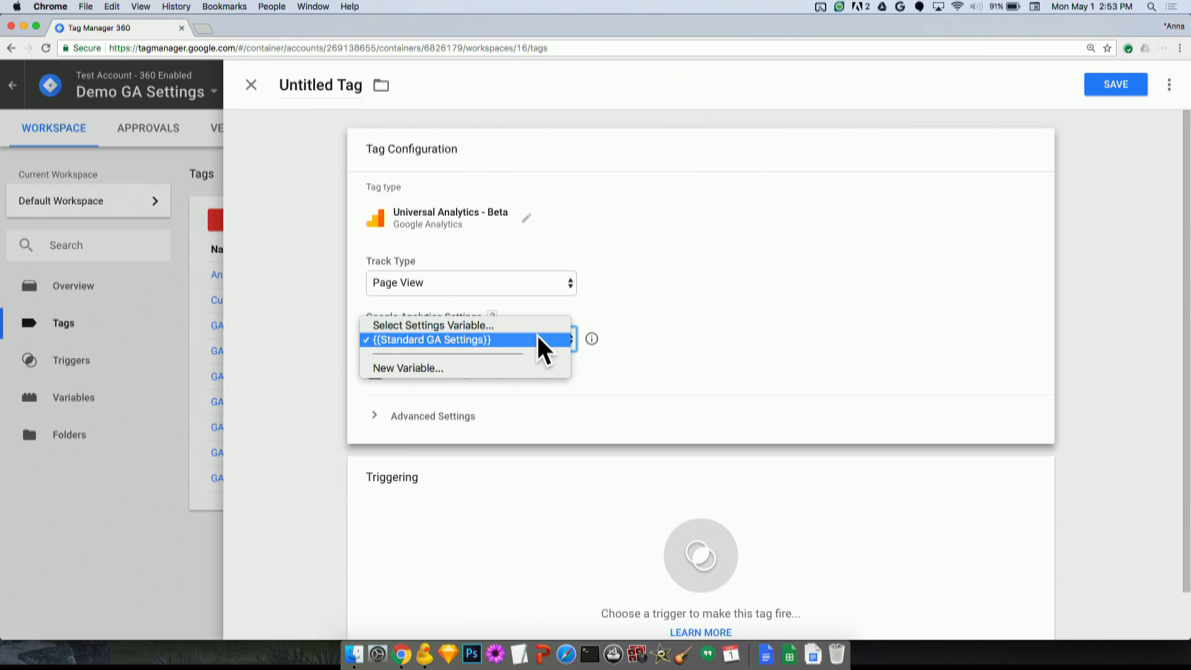
{"action": "mouse_move", "coordinate": [546, 349]}
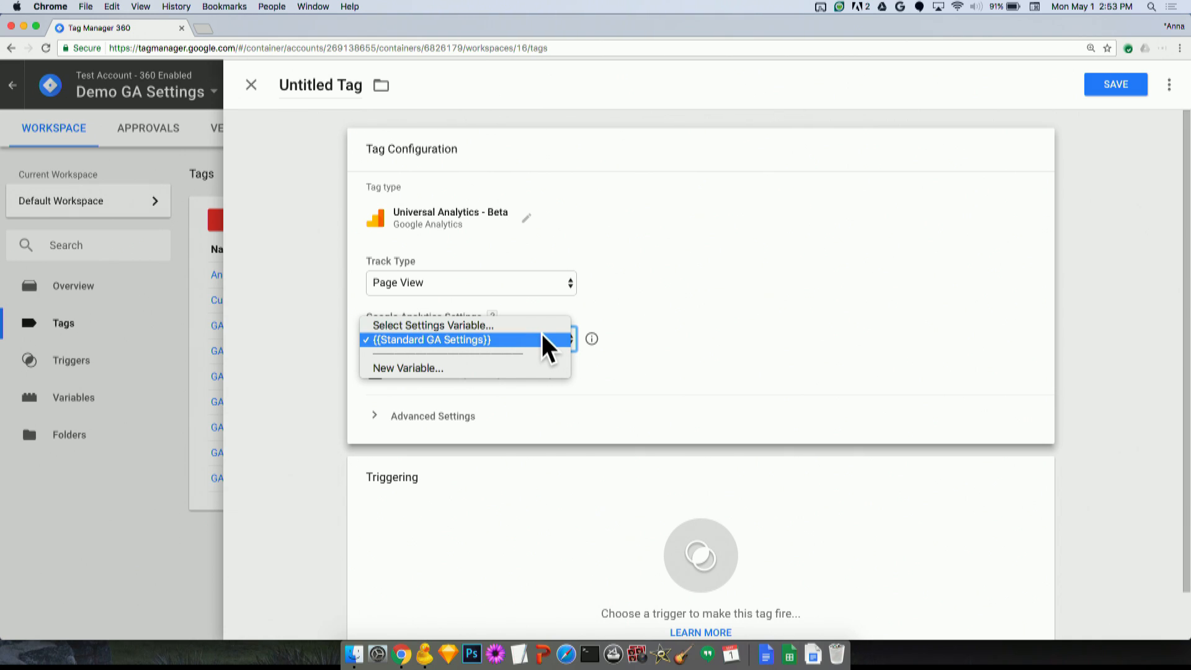
{"action": "left_click", "coordinate": [433, 340]}
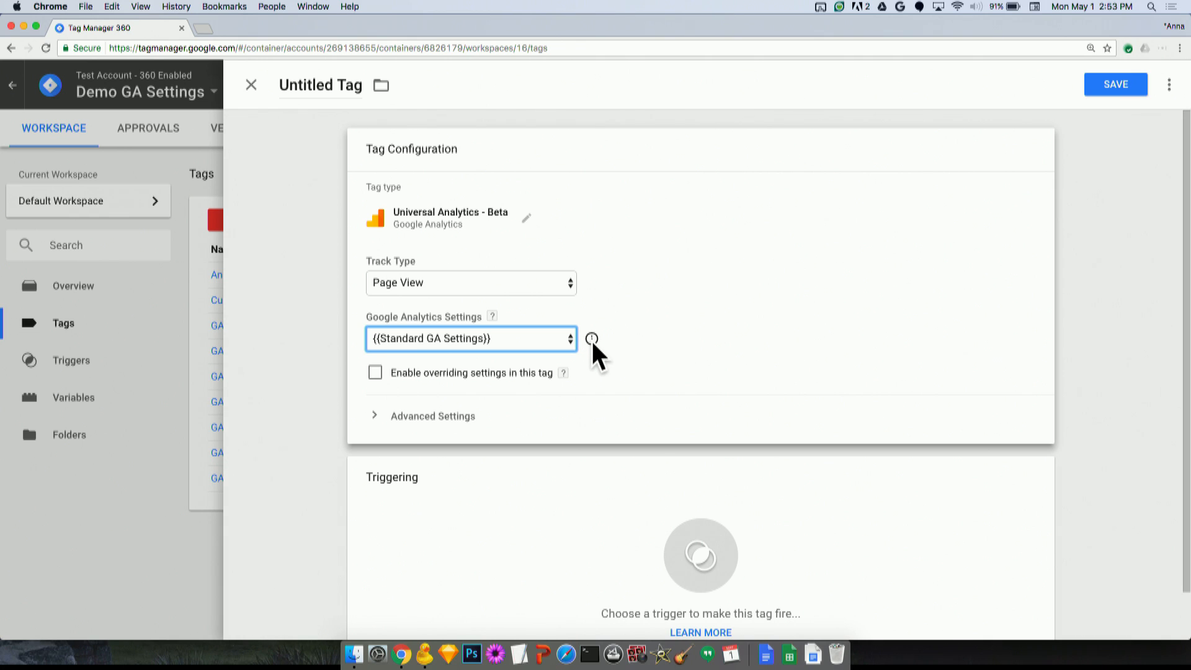
{"action": "left_click", "coordinate": [593, 339]}
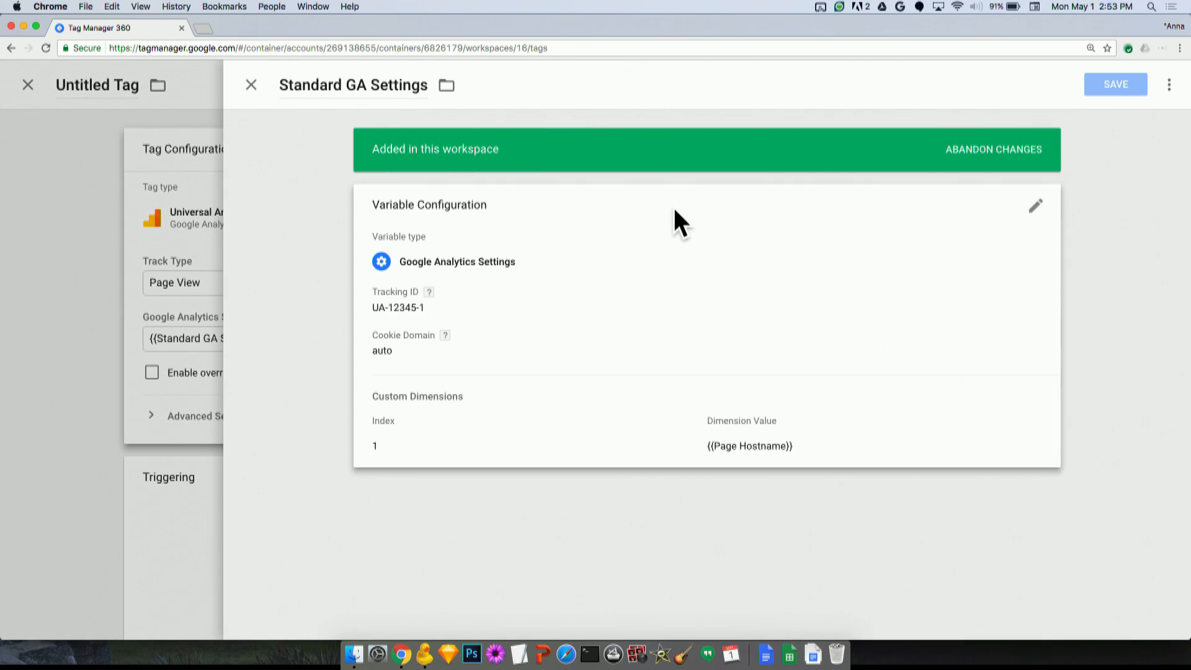
{"action": "mouse_move", "coordinate": [535, 254]}
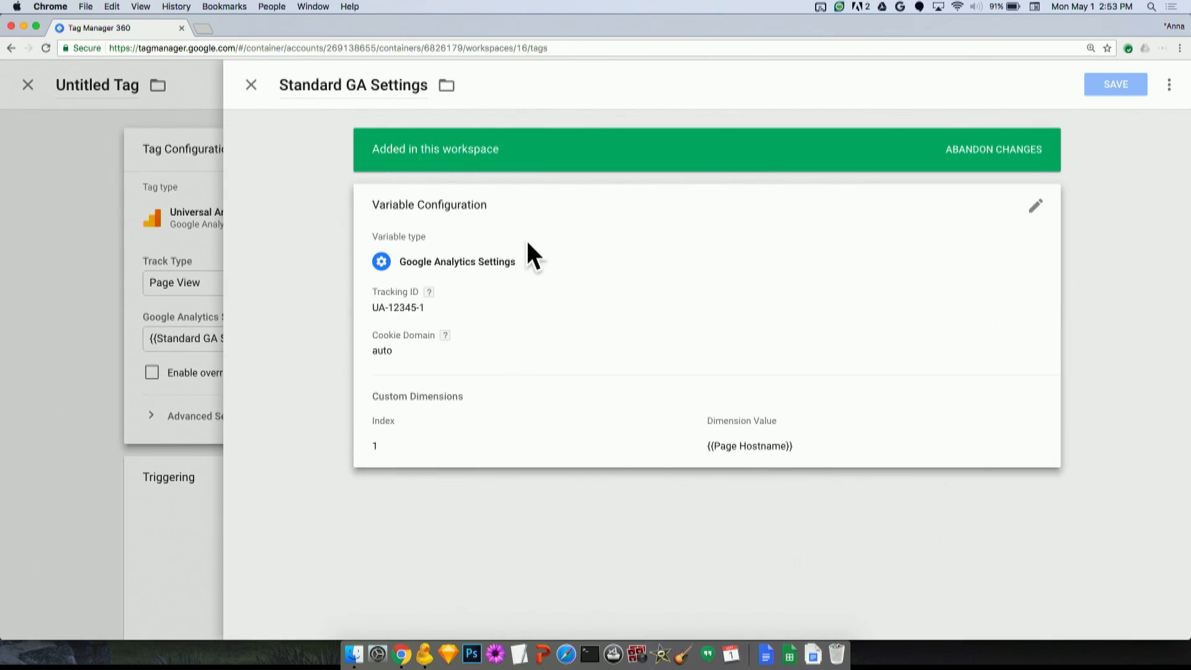
{"action": "left_click", "coordinate": [249, 85]}
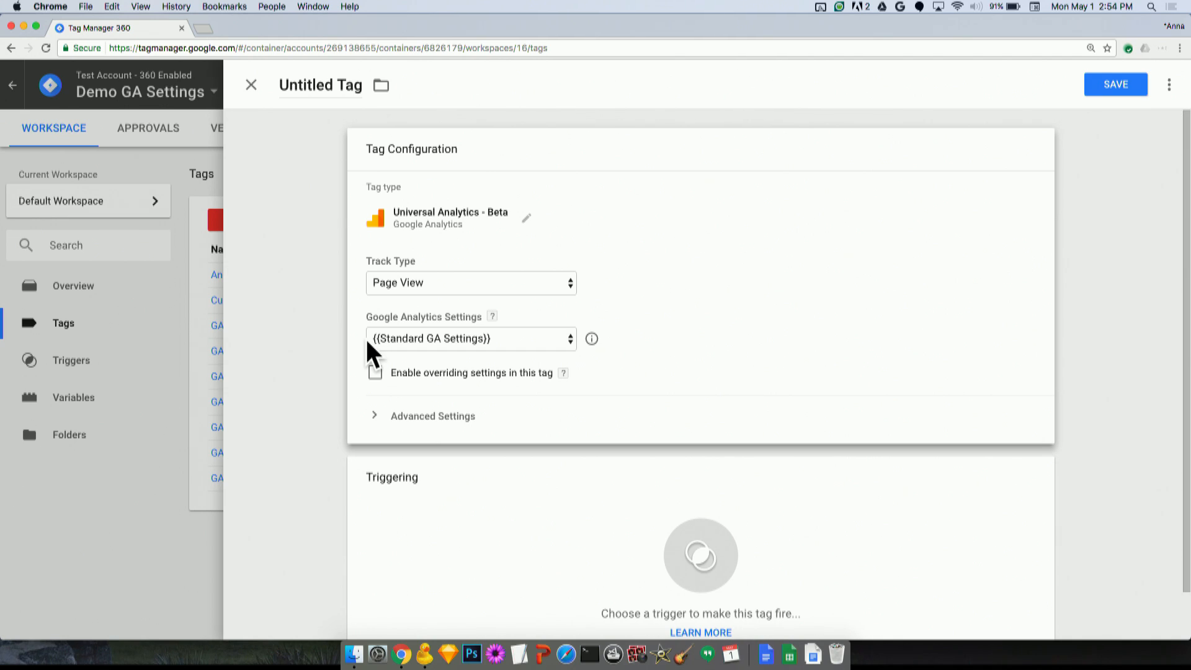
{"action": "mouse_move", "coordinate": [381, 388]}
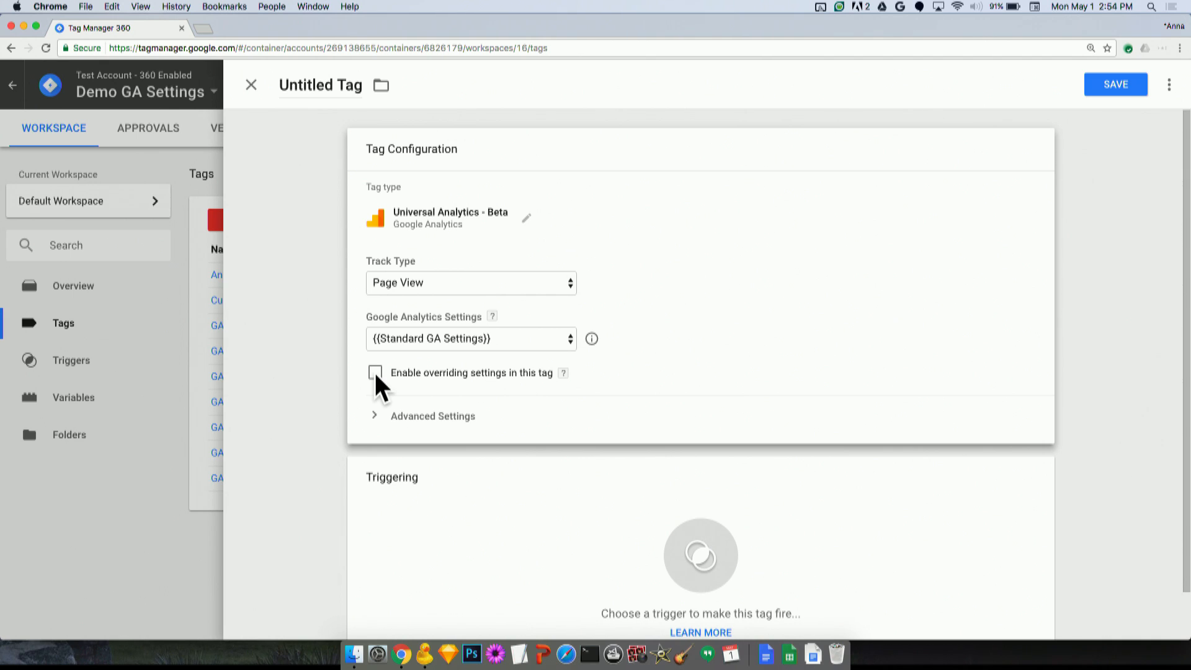
- Enable overriding settings in the tag and enter tracking ID UA-12345-2
{"action": "left_click", "coordinate": [375, 372]}
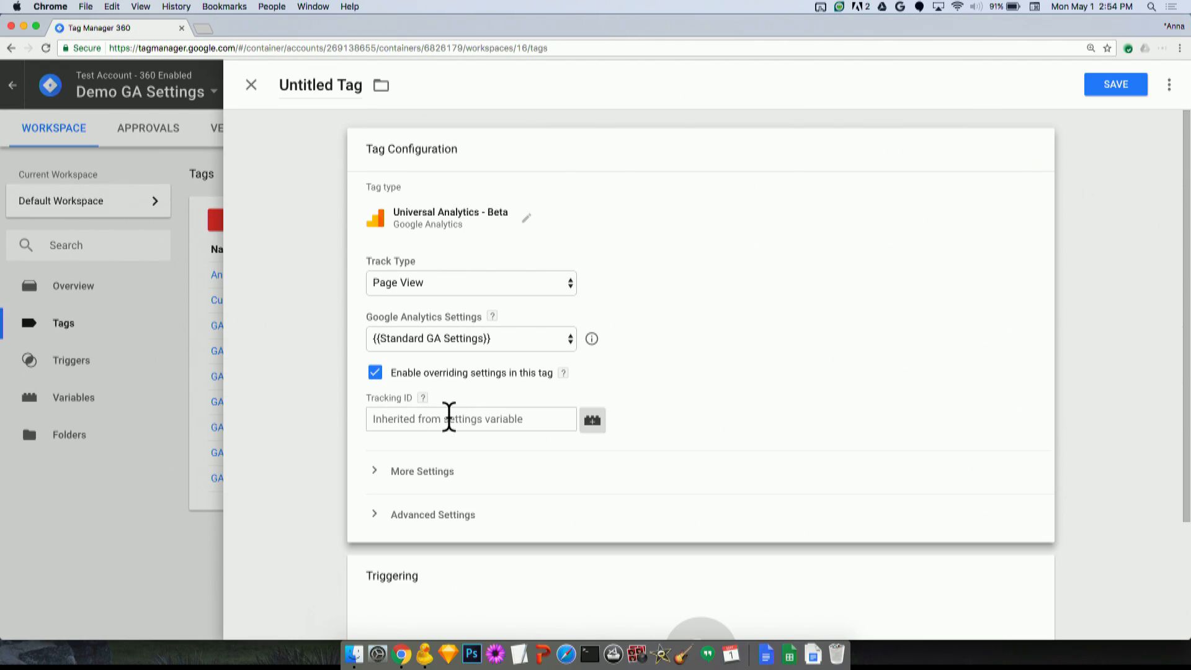
{"action": "mouse_move", "coordinate": [436, 477]}
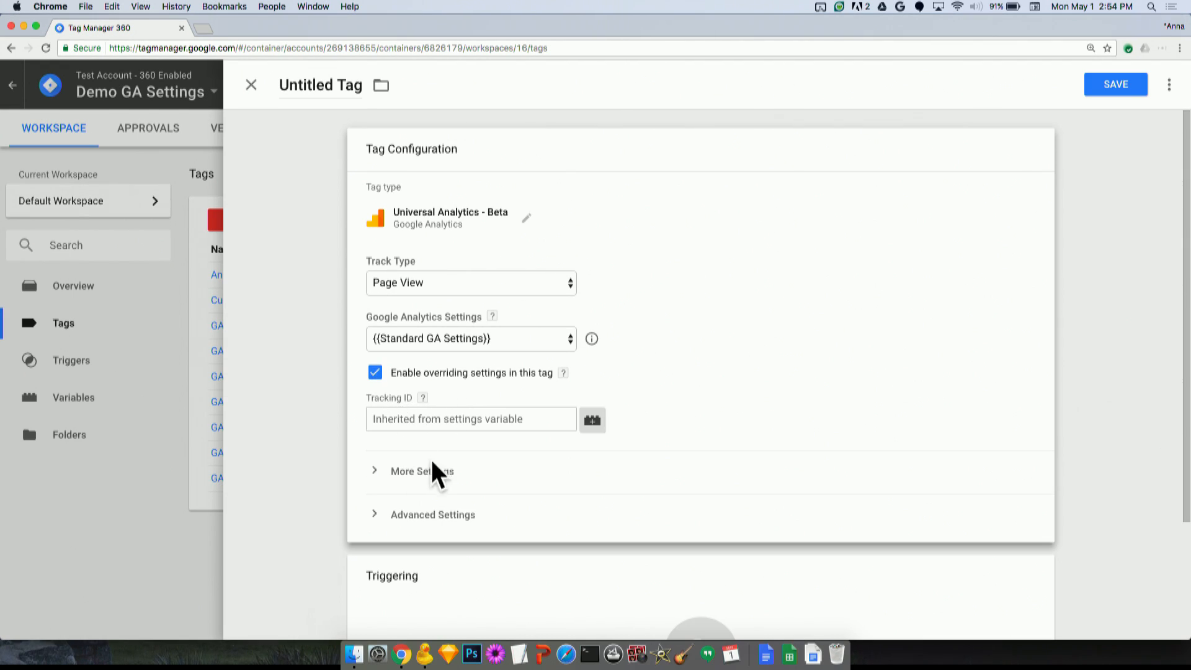
{"action": "left_click", "coordinate": [422, 471]}
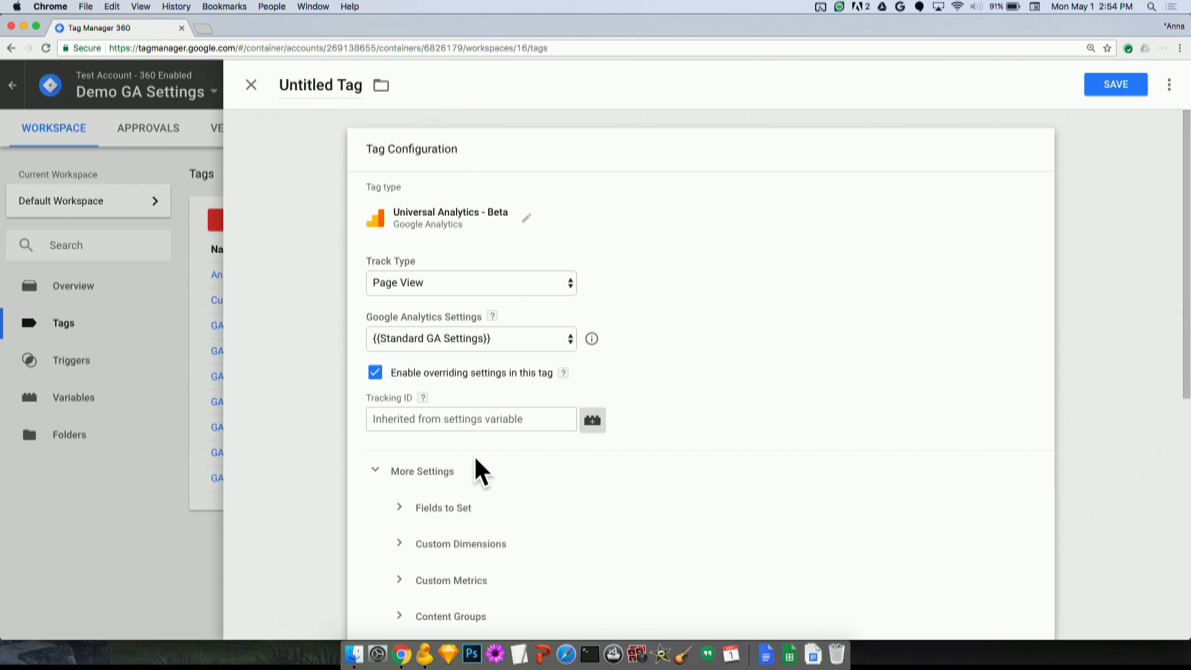
{"action": "scroll", "scroll_direction": "down", "scroll_amount": 3}
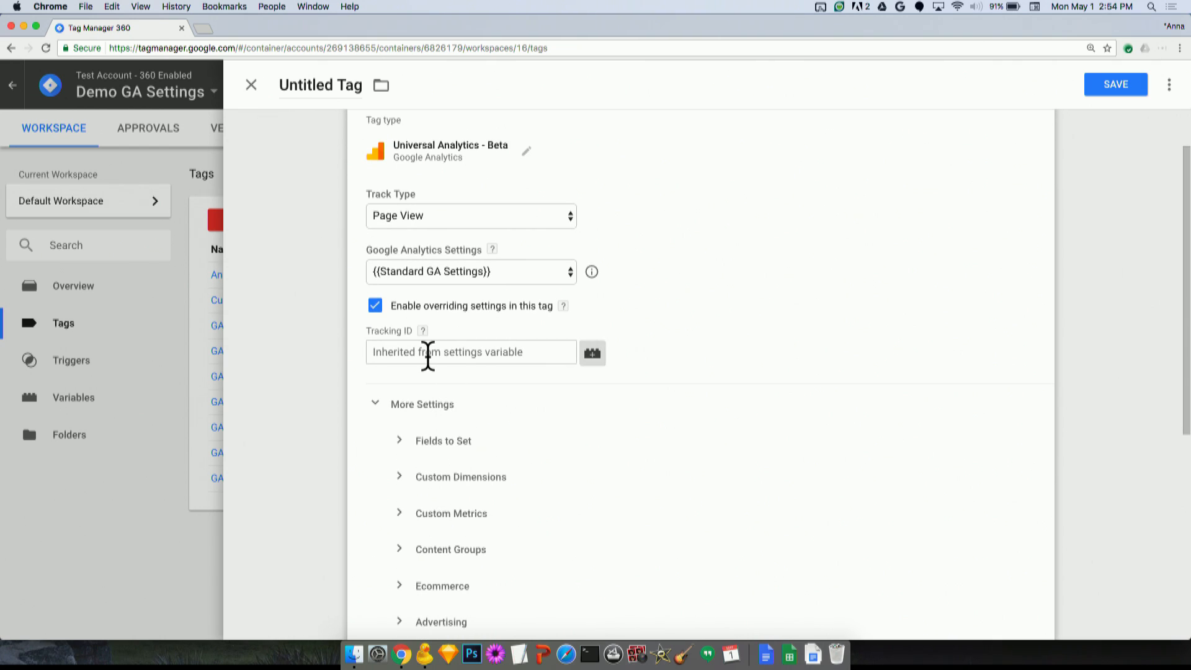
{"action": "left_click", "coordinate": [470, 351]}
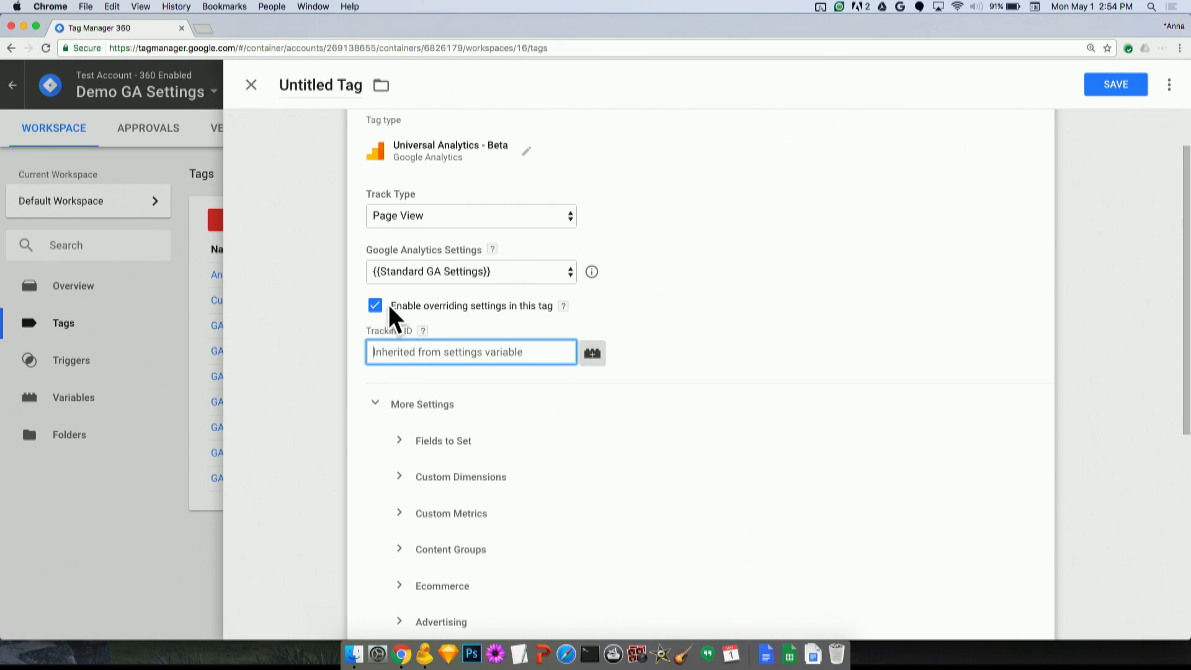
{"action": "type", "text": "UA-12345-"}
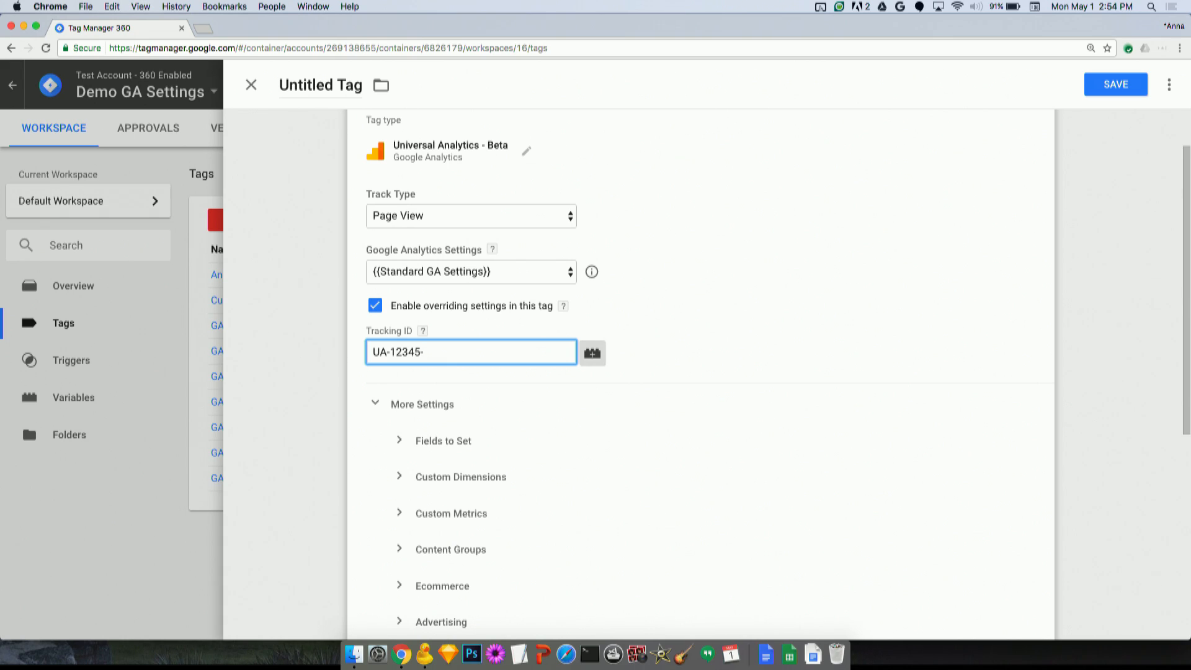
{"action": "type", "text": "2"}
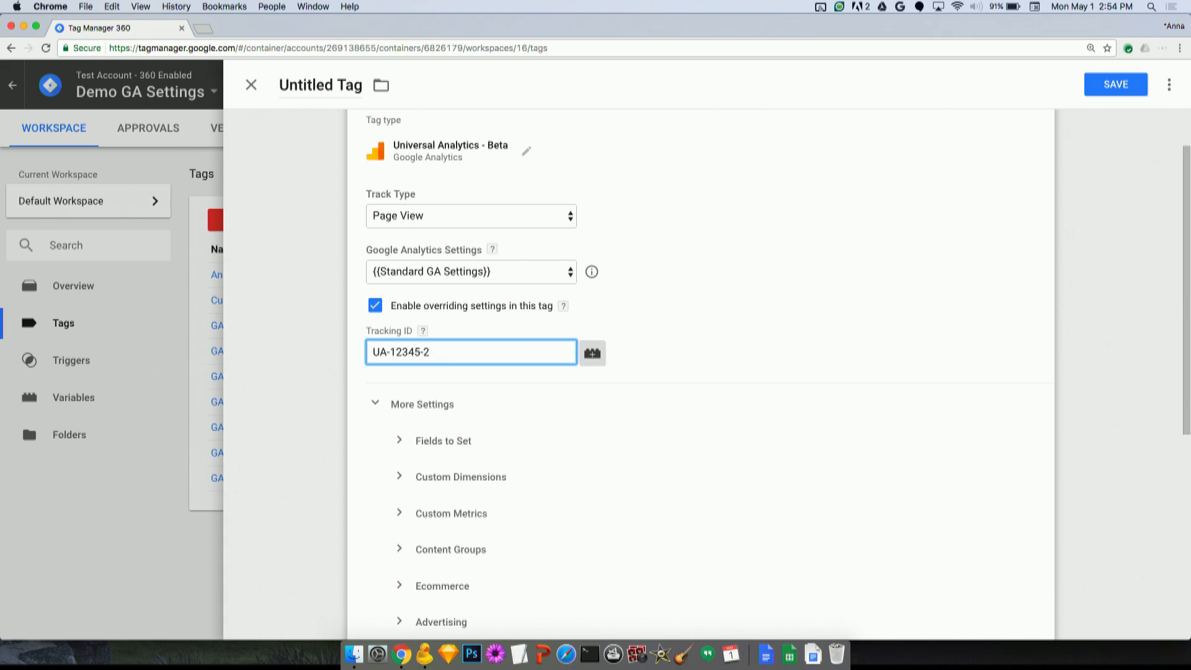